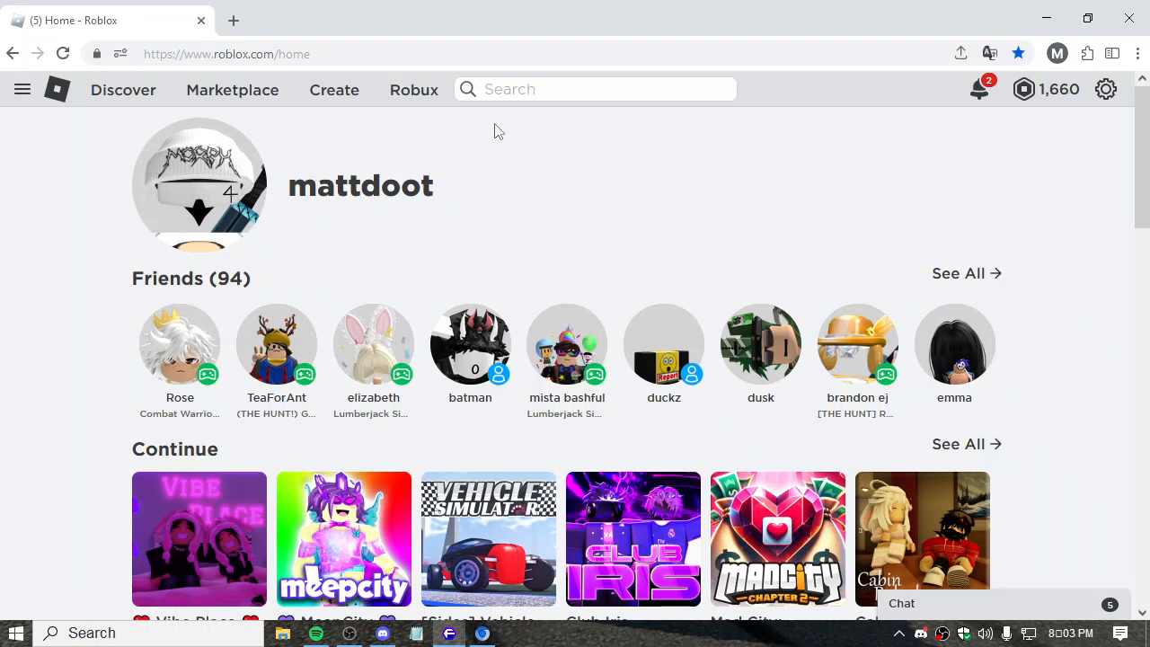
{"action": "mouse_move", "coordinate": [224, 211]}
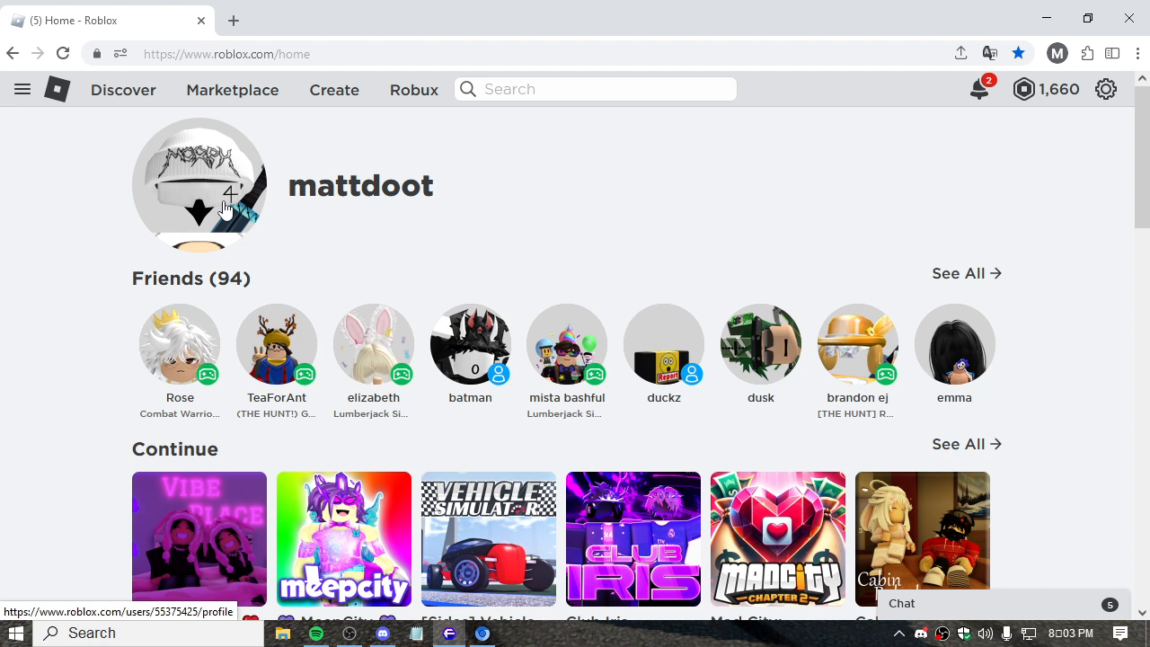
{"action": "mouse_move", "coordinate": [552, 240]}
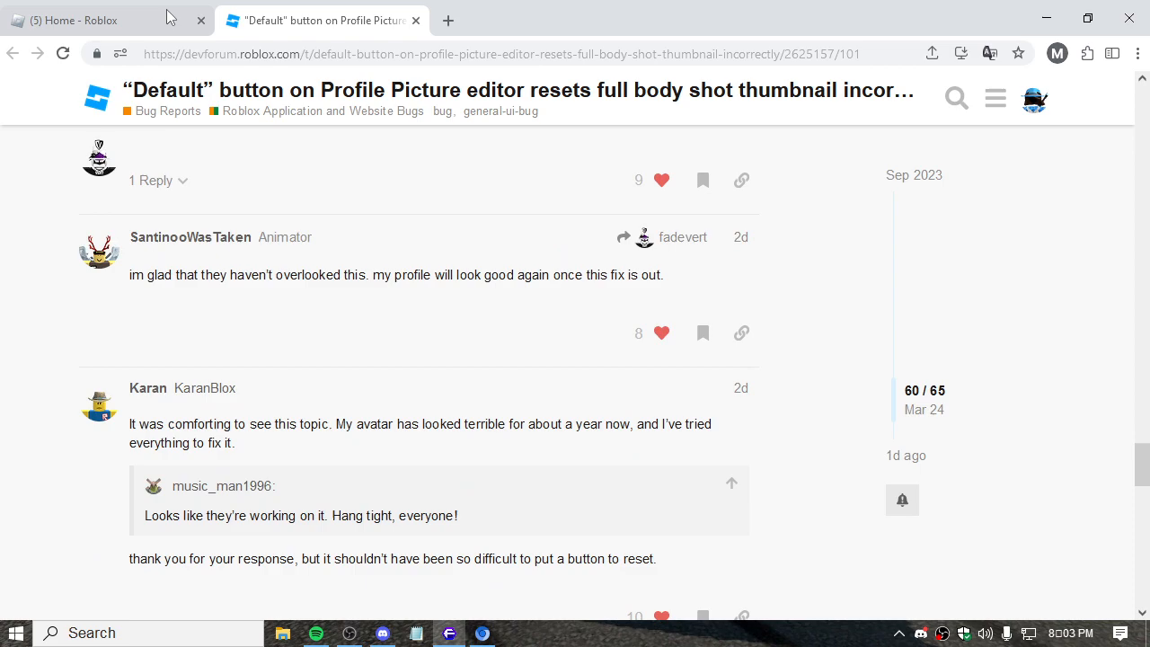
- Scroll the bug thread back to PerfectlyCromulent's staff reply about the deeper root cause
{"action": "scroll", "scroll_direction": "down", "scroll_amount": 3}
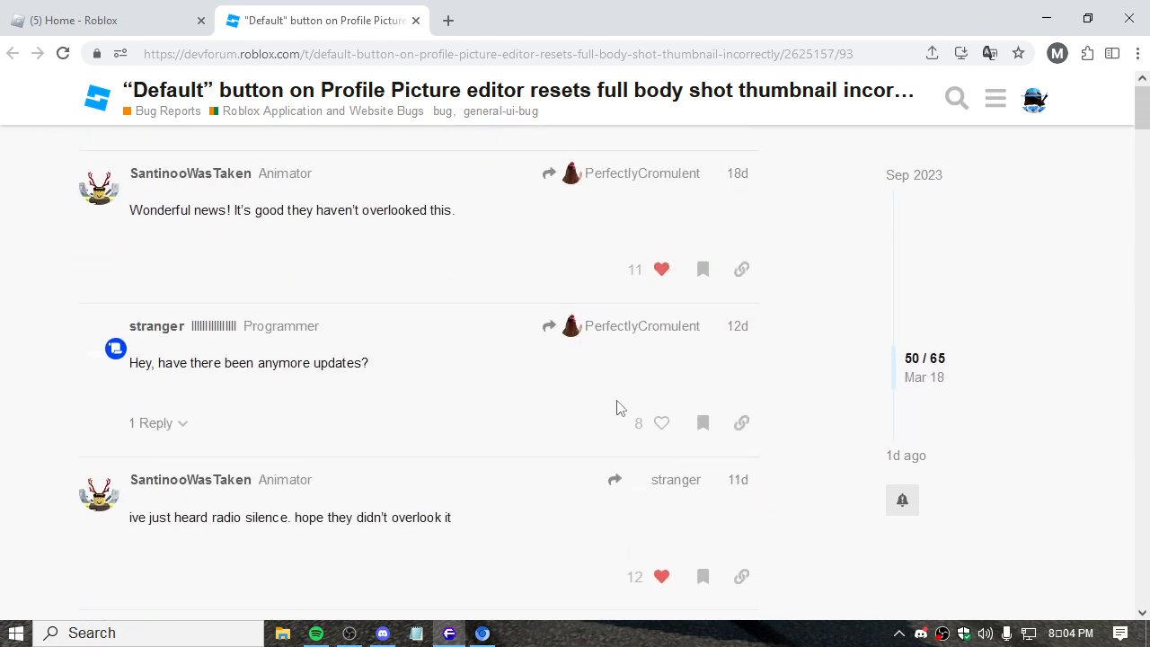
{"action": "scroll", "scroll_direction": "up", "scroll_amount": 3}
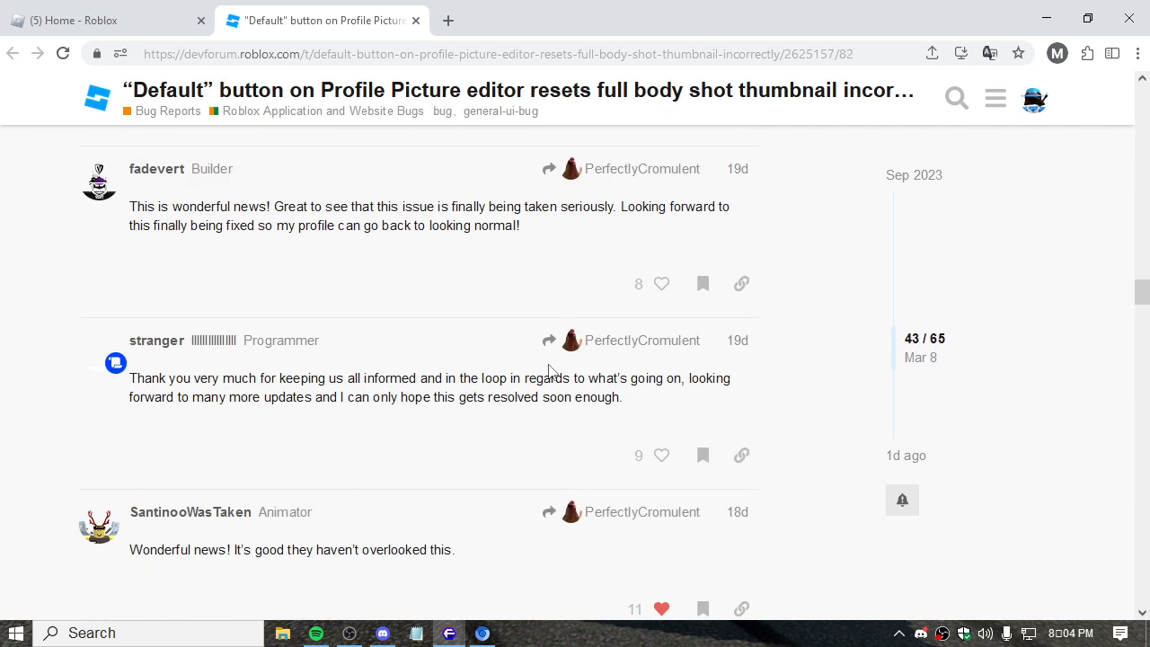
{"action": "scroll", "scroll_direction": "down", "scroll_amount": 3}
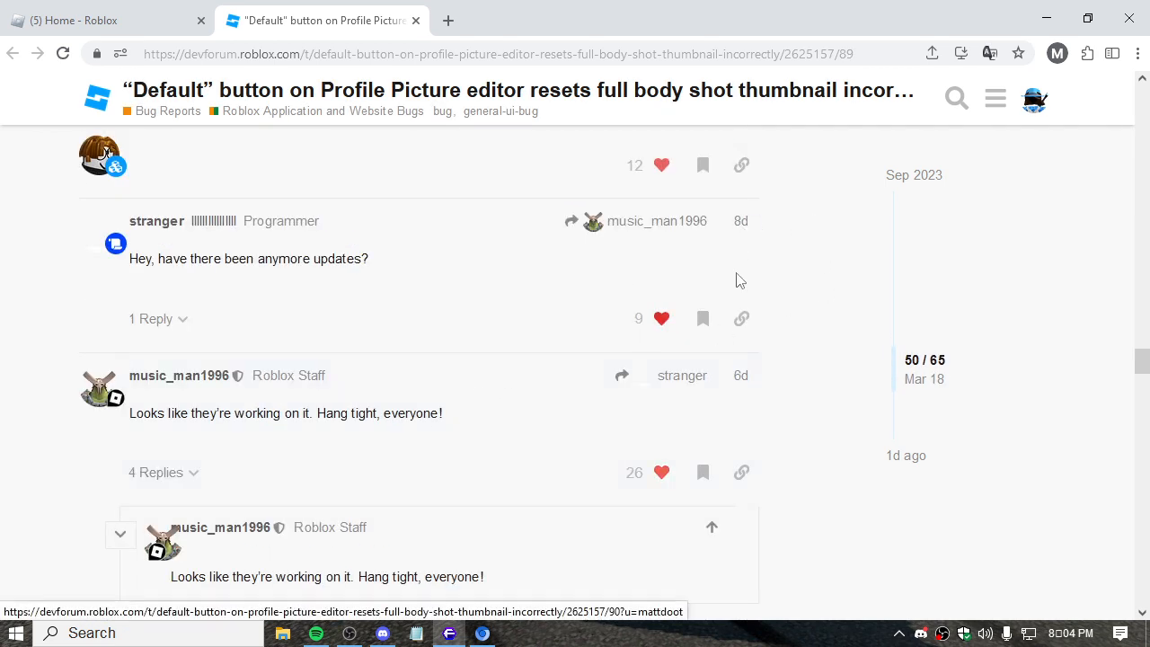
{"action": "scroll", "scroll_direction": "down", "scroll_amount": 3}
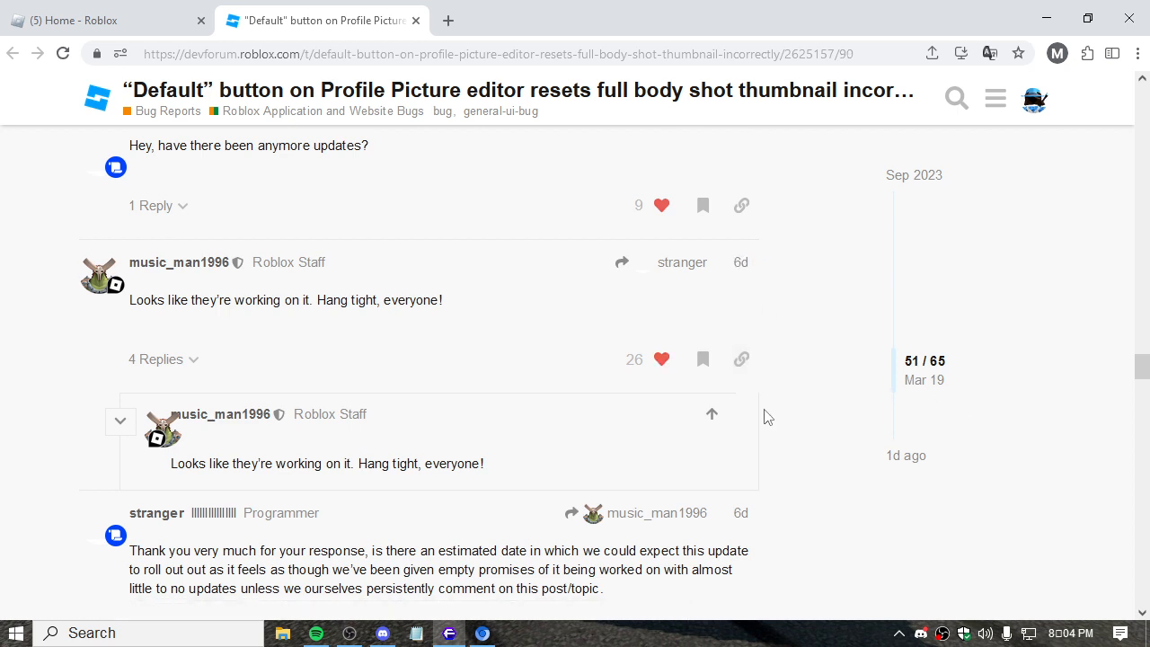
{"action": "mouse_move", "coordinate": [856, 331]}
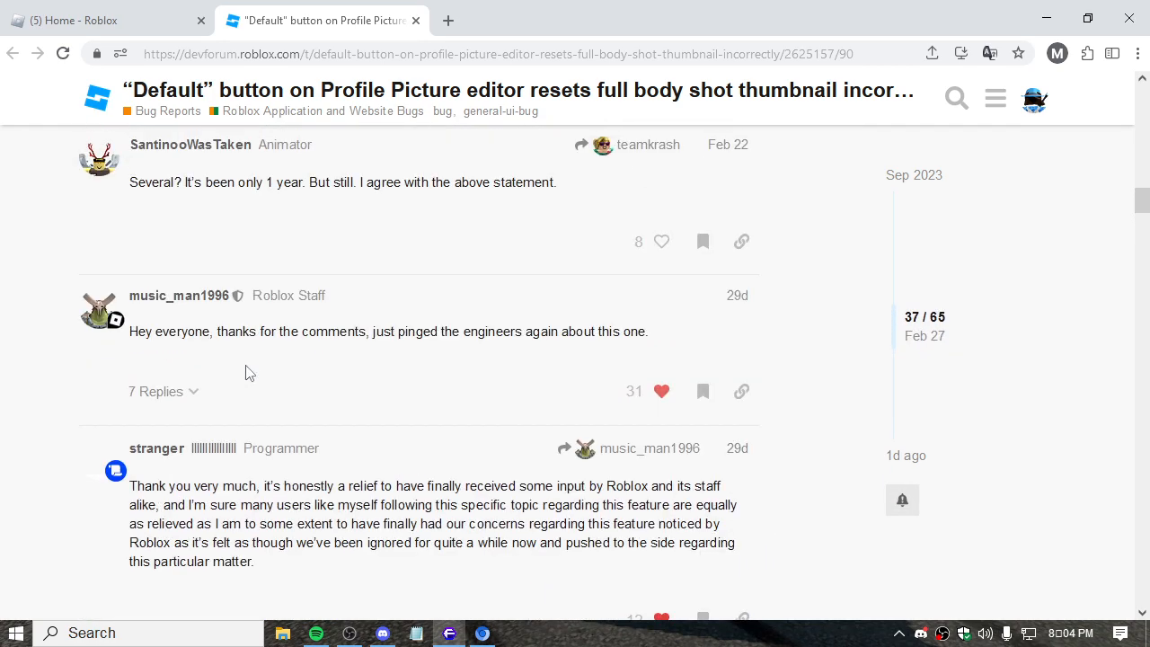
{"action": "scroll", "scroll_direction": "up", "scroll_amount": 3}
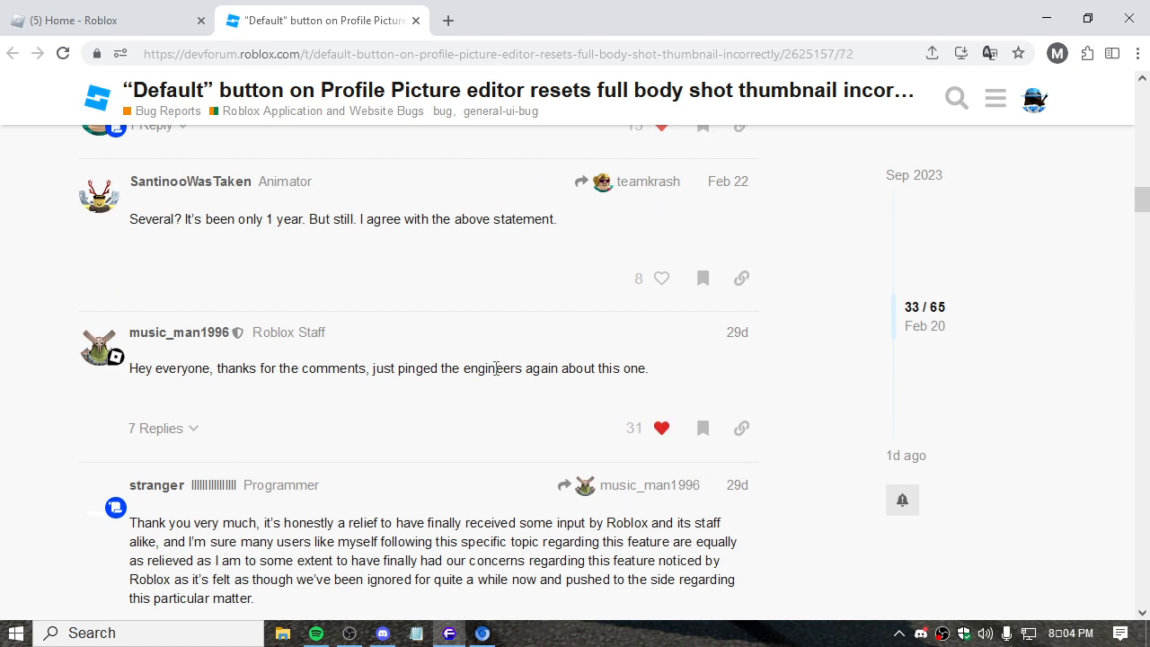
{"action": "scroll", "scroll_direction": "down", "scroll_amount": 3}
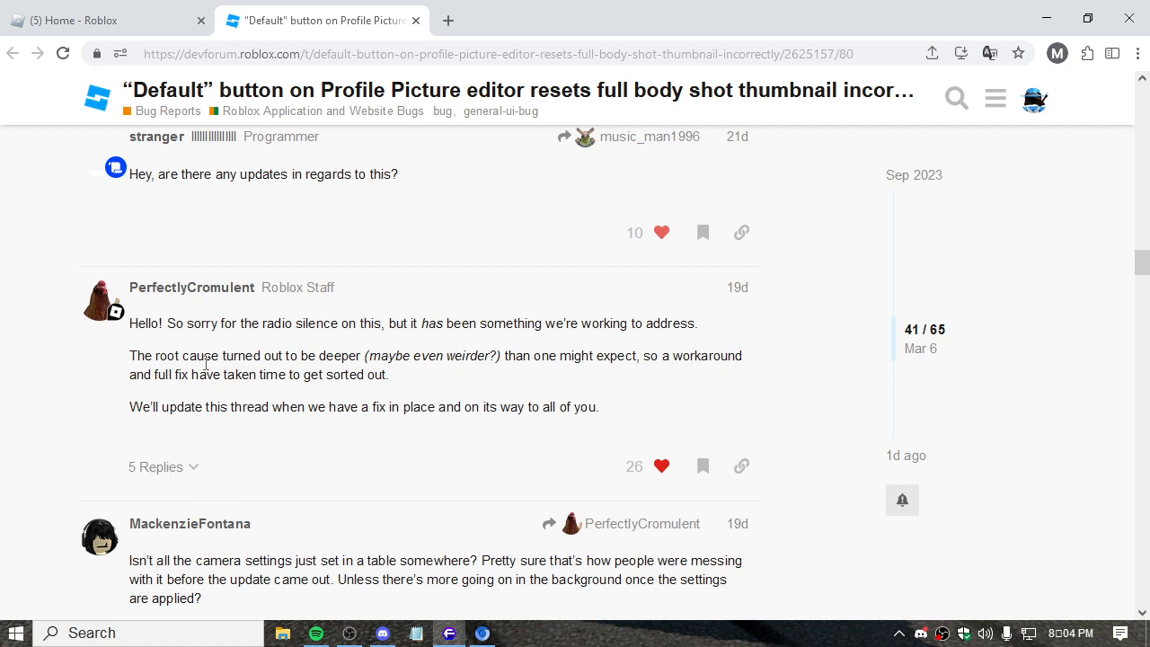
{"action": "mouse_move", "coordinate": [508, 355]}
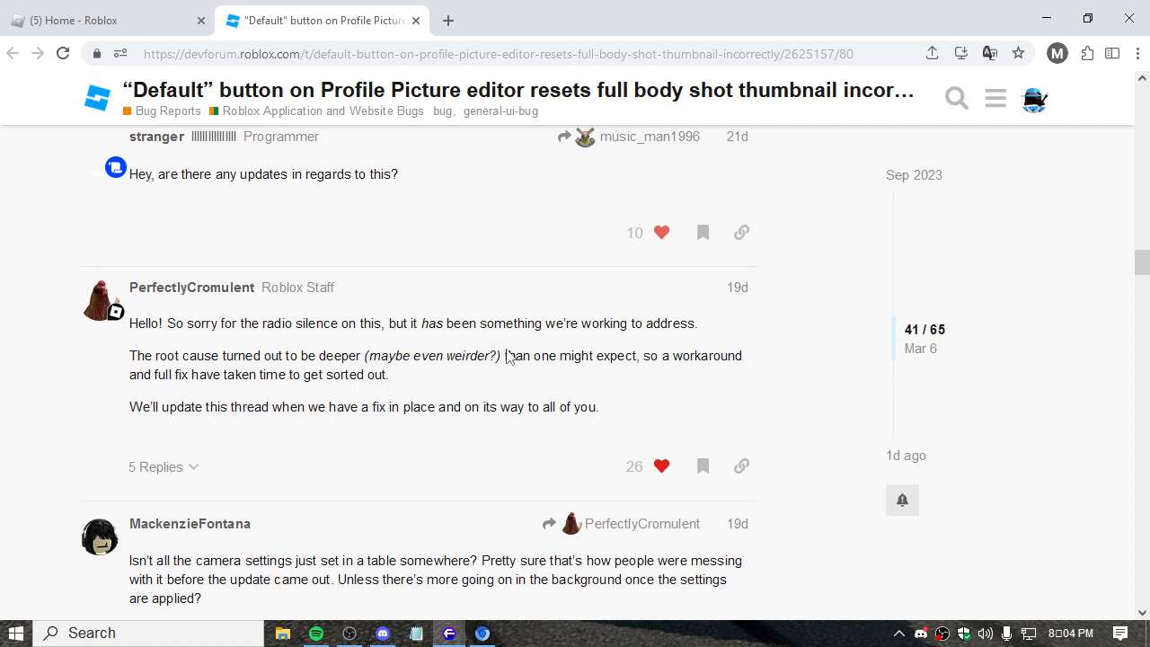
{"action": "mouse_move", "coordinate": [535, 356]}
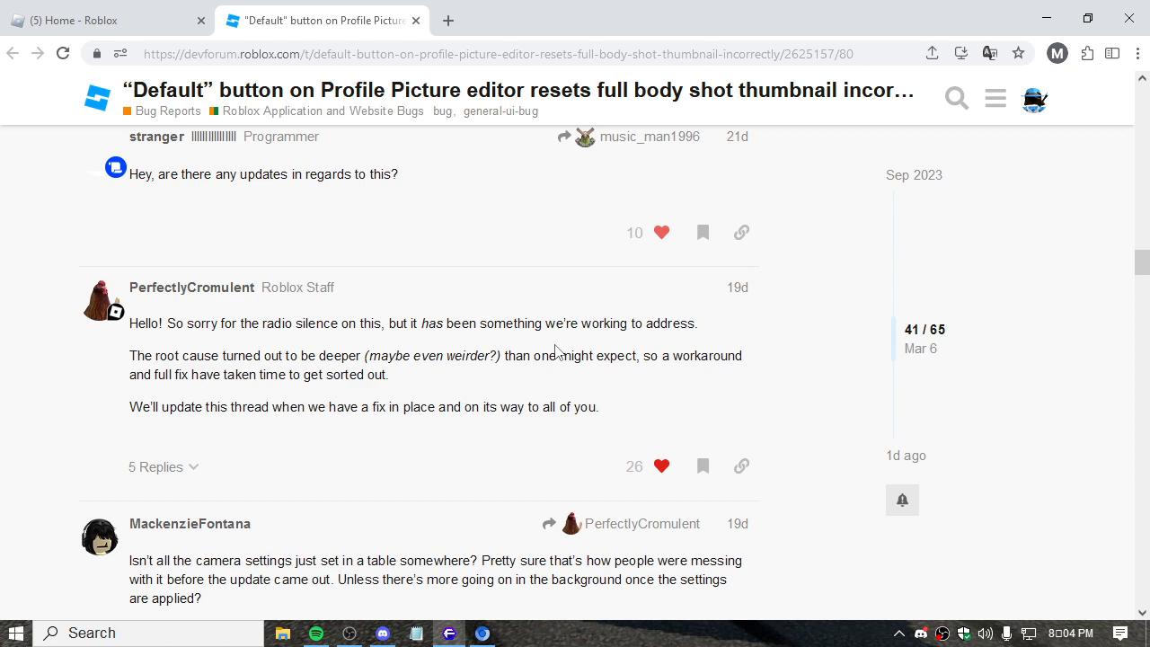
{"action": "left_click", "coordinate": [108, 20]}
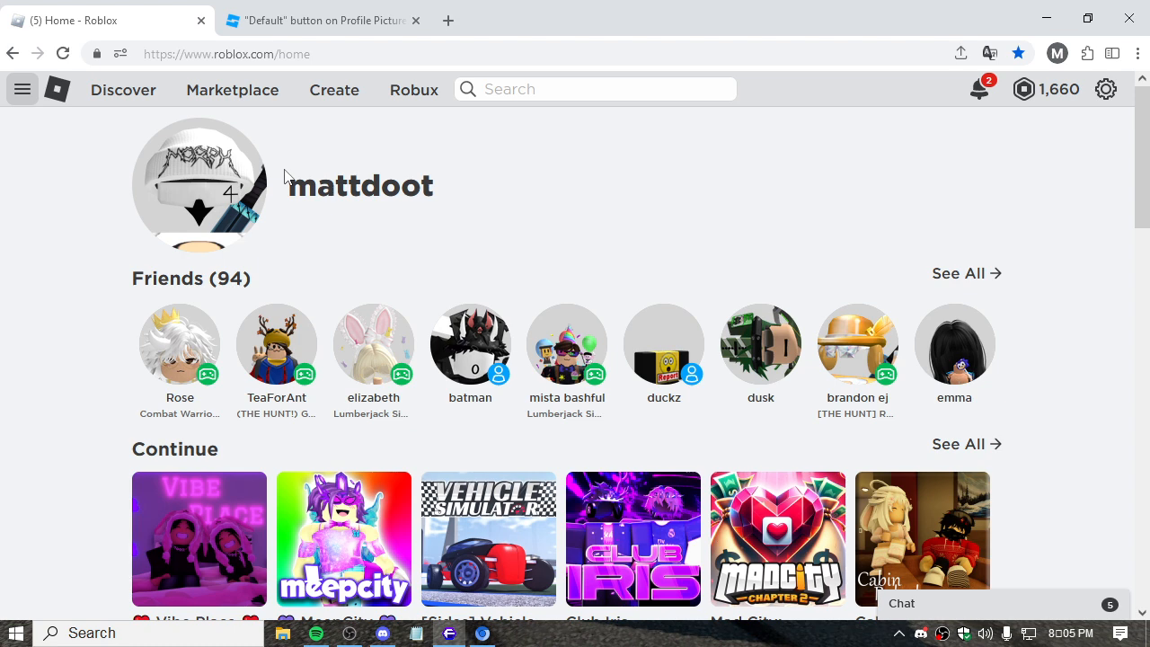
{"action": "left_click", "coordinate": [322, 20]}
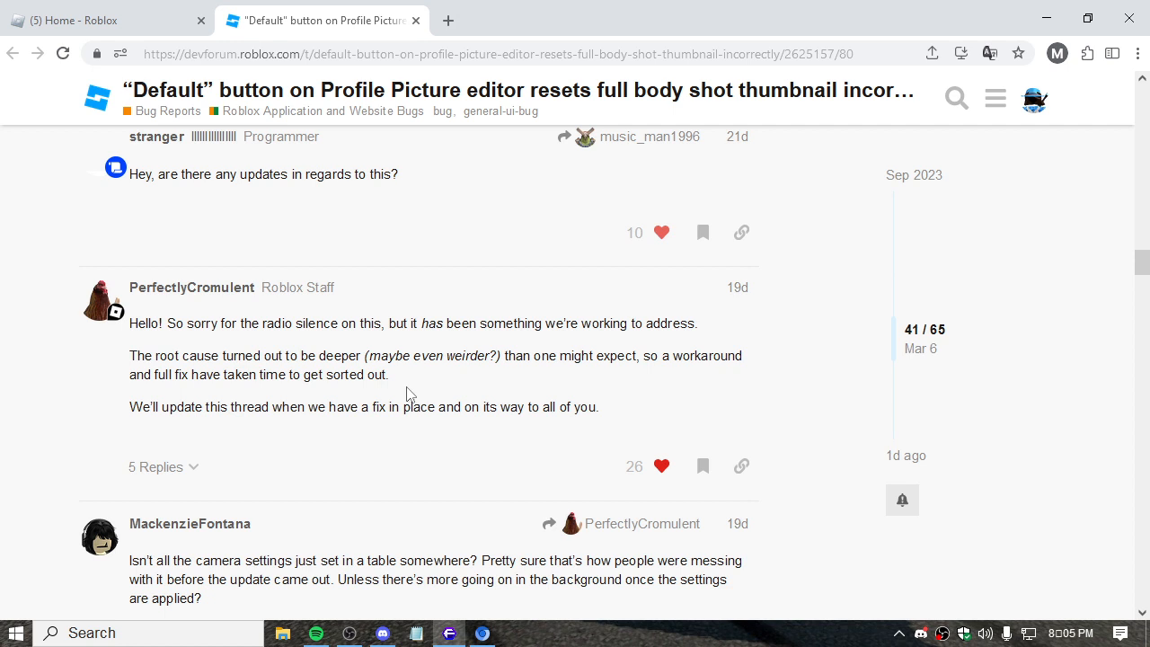
{"action": "mouse_move", "coordinate": [646, 361]}
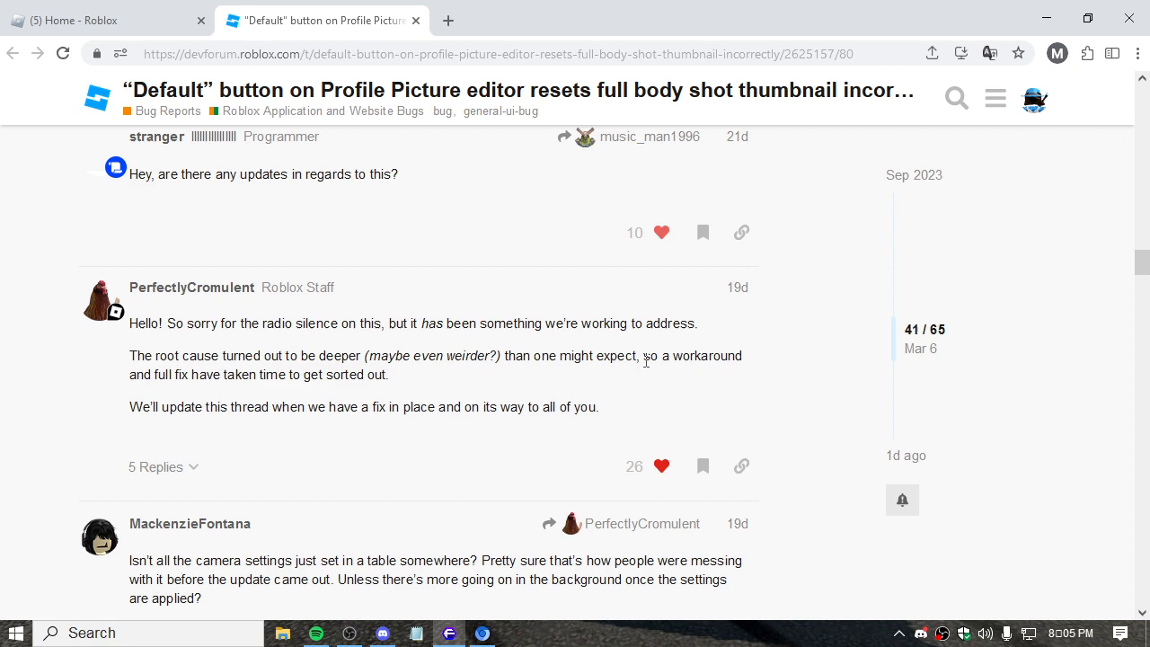
{"action": "mouse_move", "coordinate": [278, 267]}
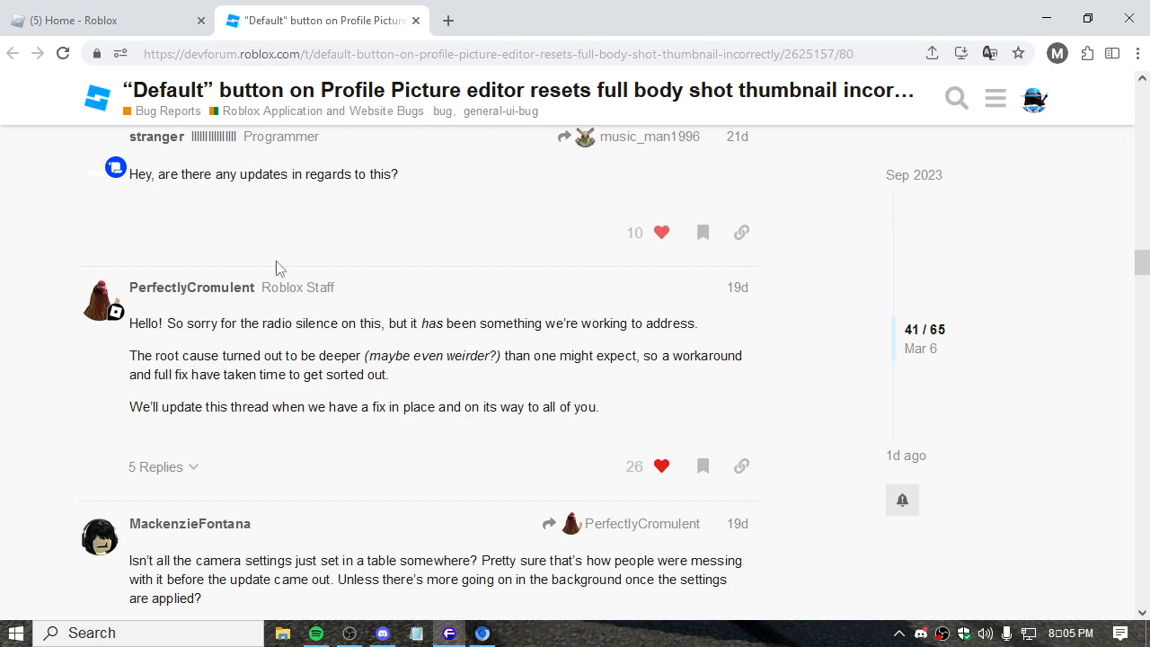
- Scroll the thread's later replies through post 61 of 65, then return to Home - Roblox
{"action": "scroll", "scroll_direction": "down", "scroll_amount": 3}
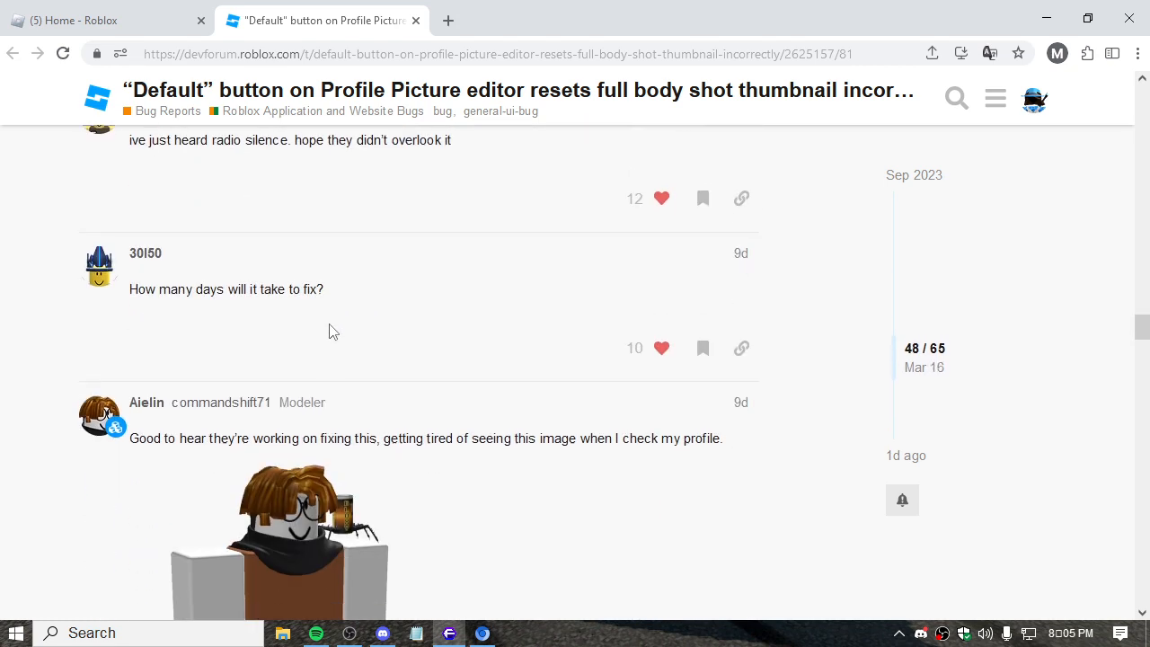
{"action": "scroll", "scroll_direction": "down", "scroll_amount": 3}
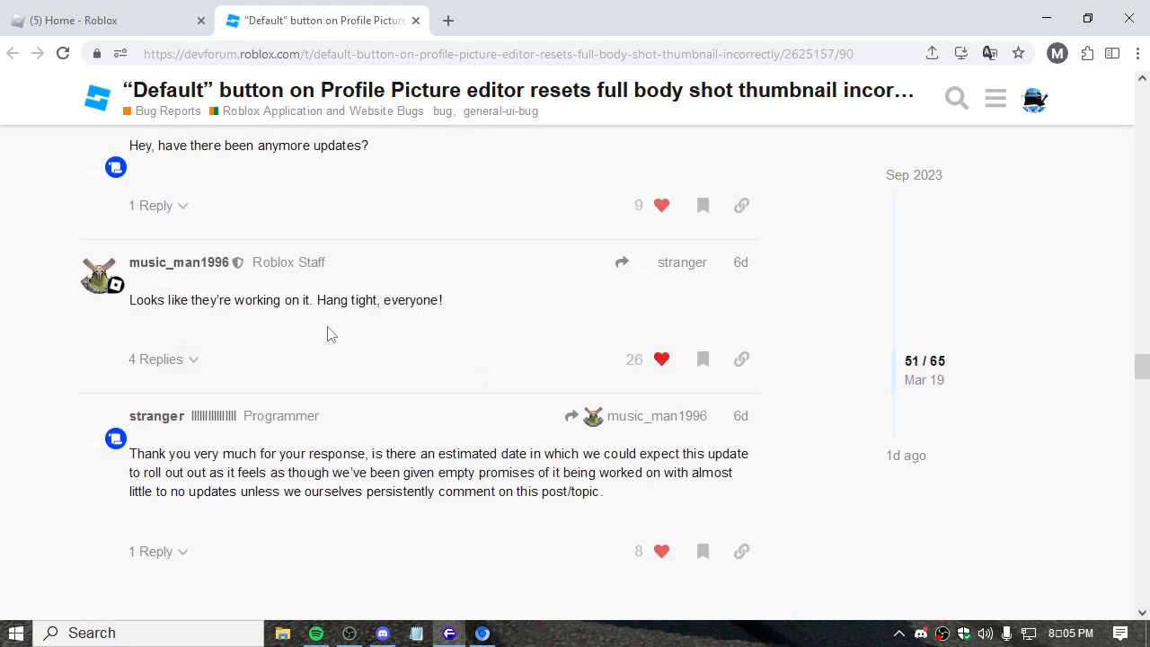
{"action": "scroll", "scroll_direction": "down", "scroll_amount": 3}
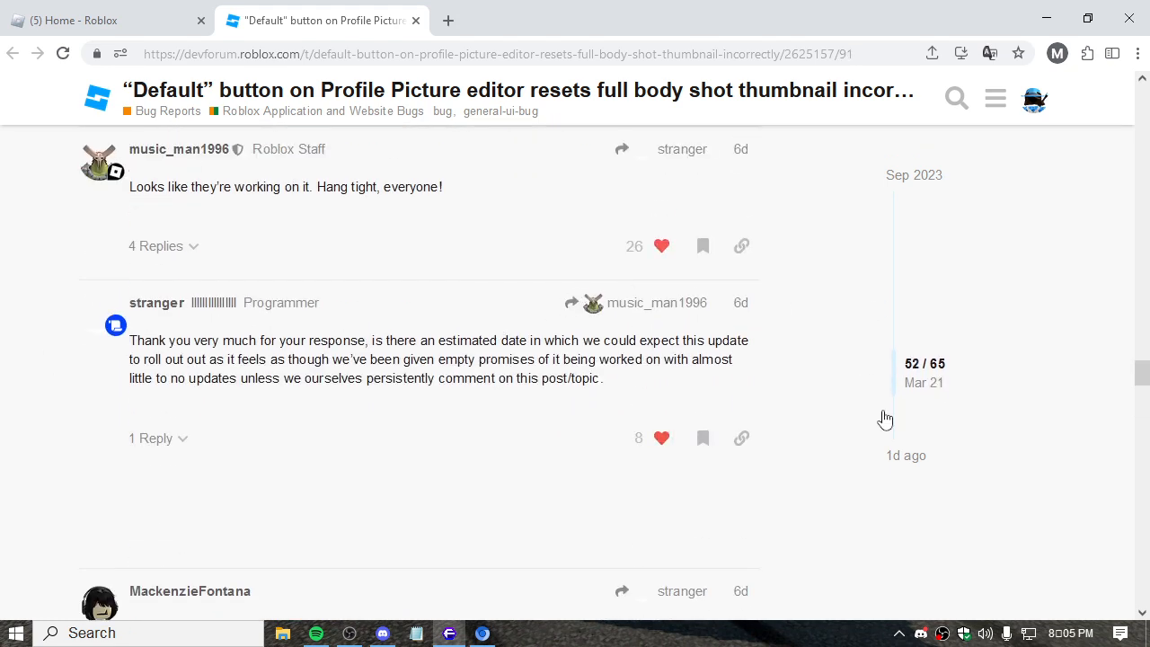
{"action": "scroll", "scroll_direction": "down", "scroll_amount": 3}
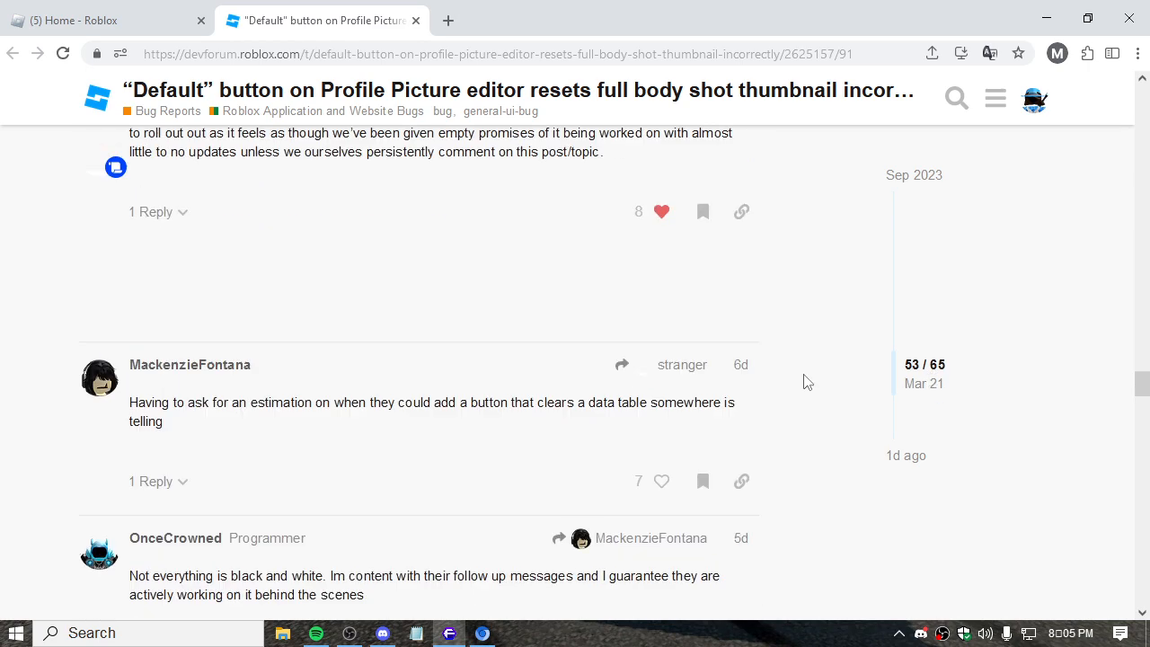
{"action": "scroll", "scroll_direction": "down", "scroll_amount": 3}
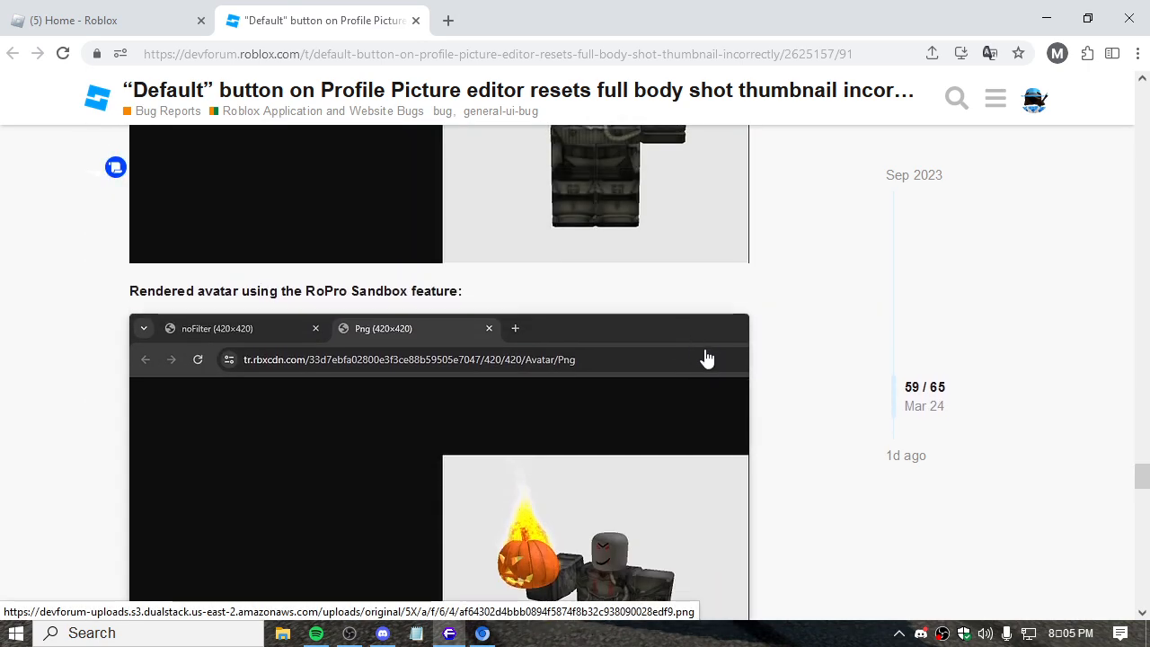
{"action": "scroll", "scroll_direction": "down", "scroll_amount": 3}
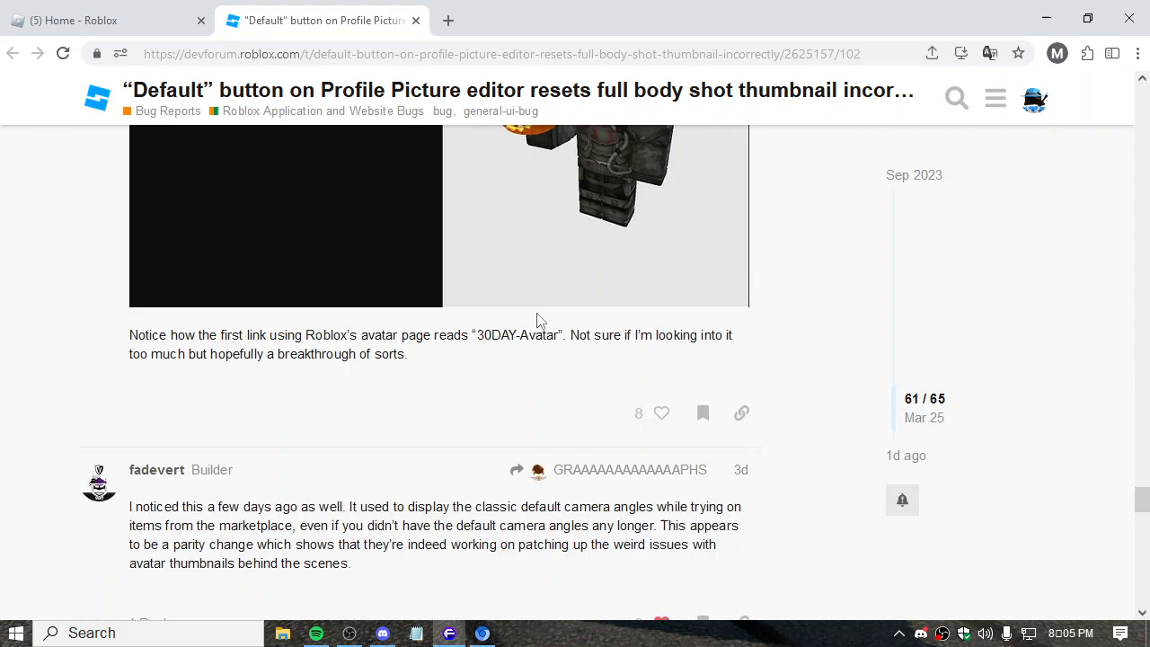
{"action": "left_click", "coordinate": [107, 19]}
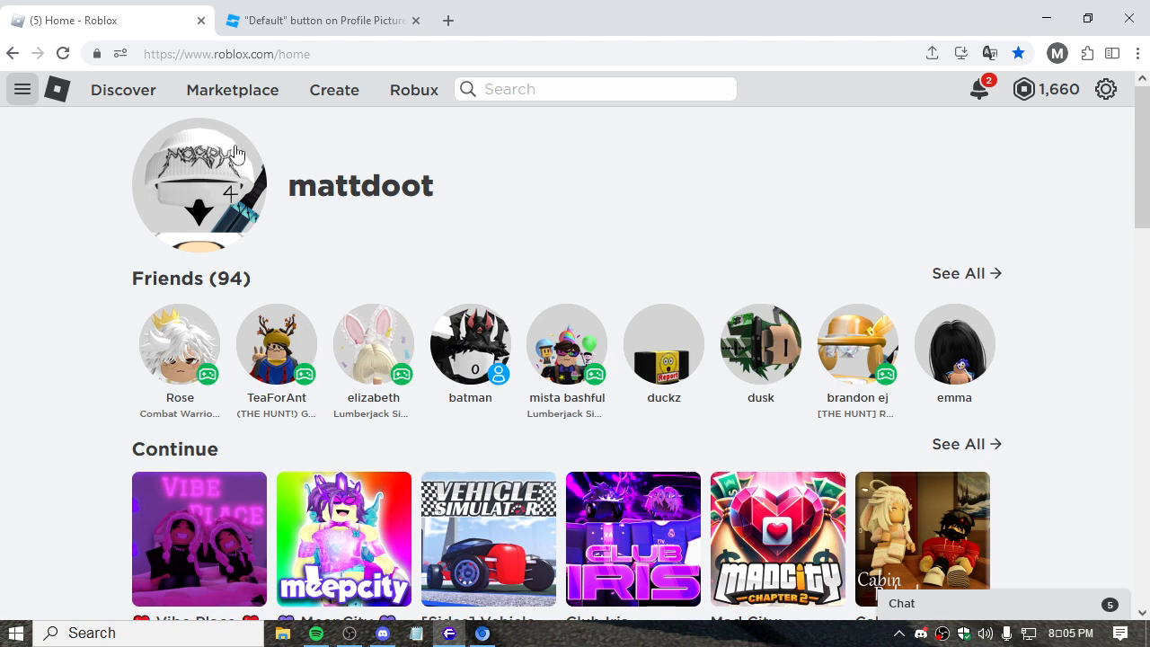
{"action": "mouse_move", "coordinate": [539, 554]}
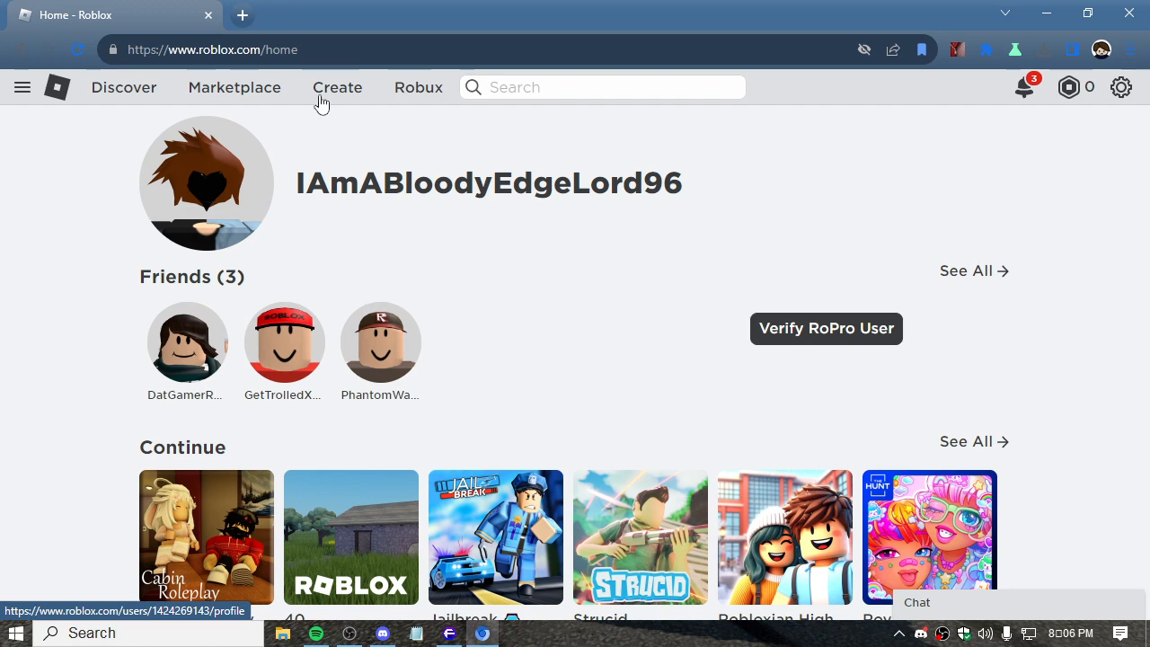
{"action": "left_click", "coordinate": [207, 183]}
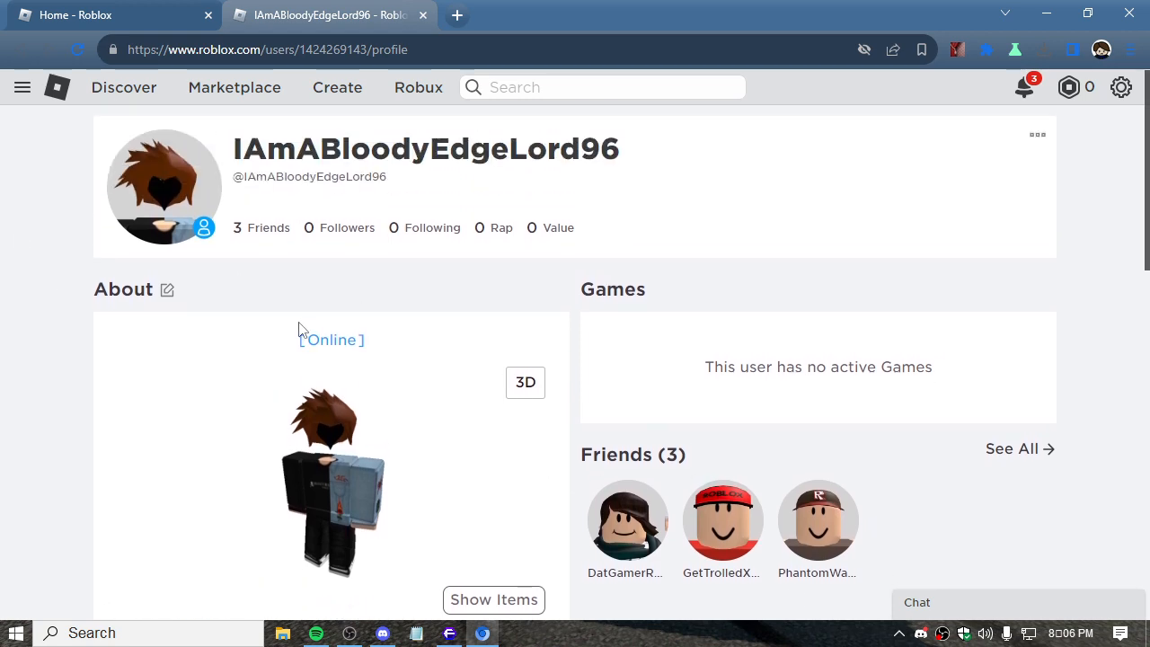
{"action": "scroll", "scroll_direction": "down", "scroll_amount": 3}
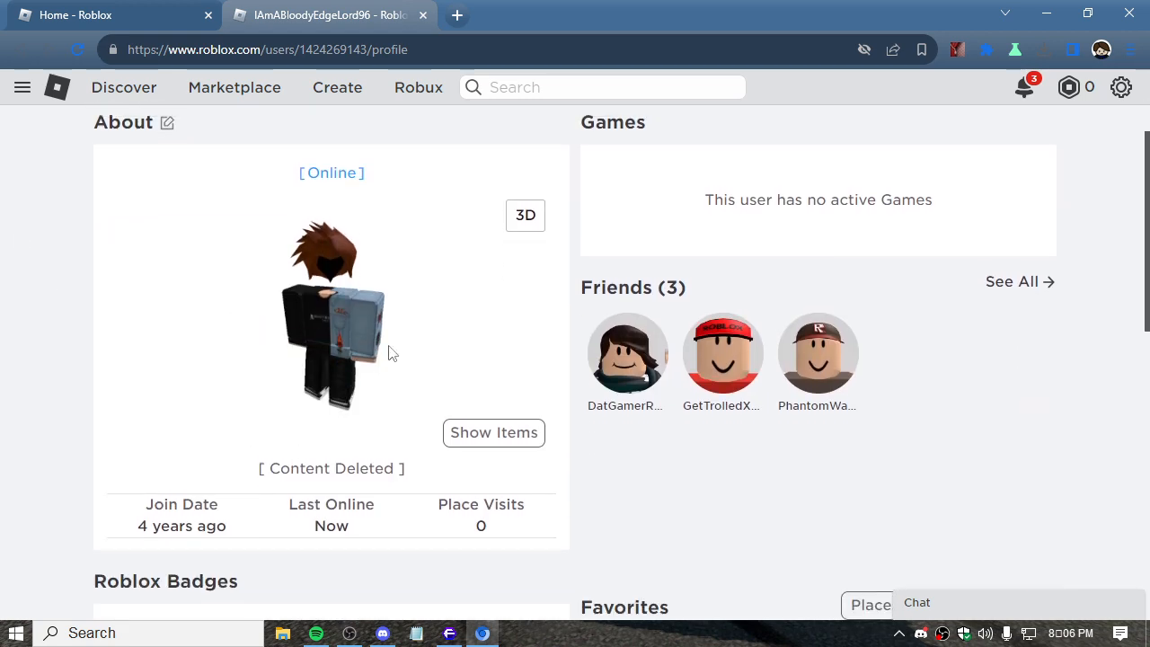
{"action": "left_click", "coordinate": [108, 15]}
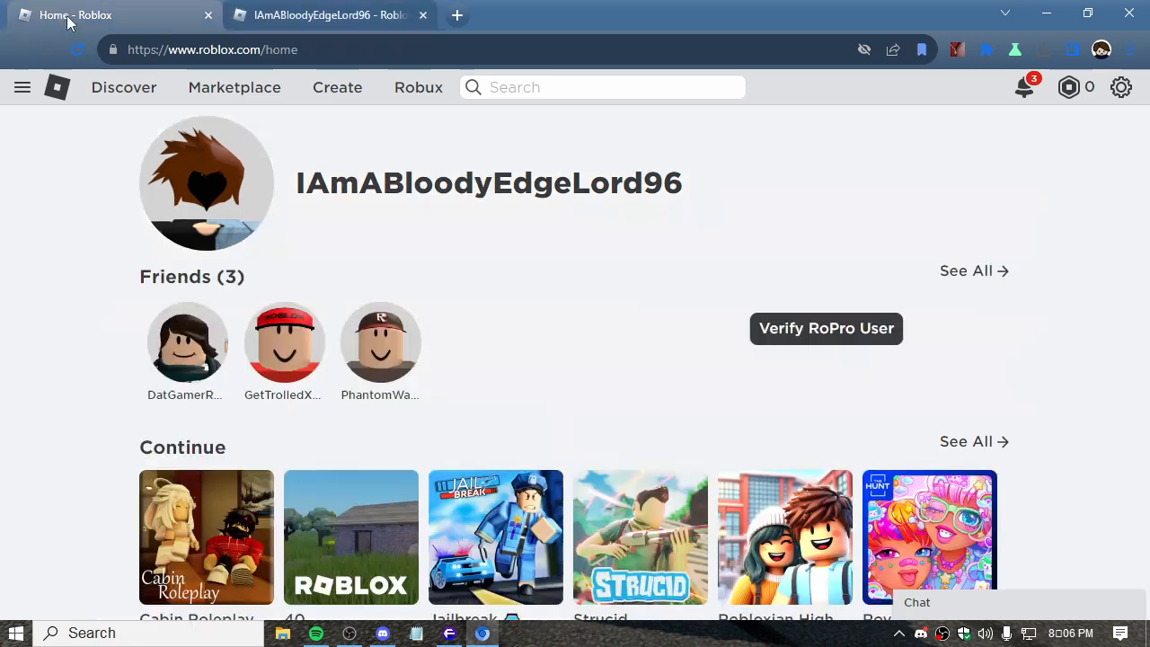
{"action": "left_click", "coordinate": [328, 14]}
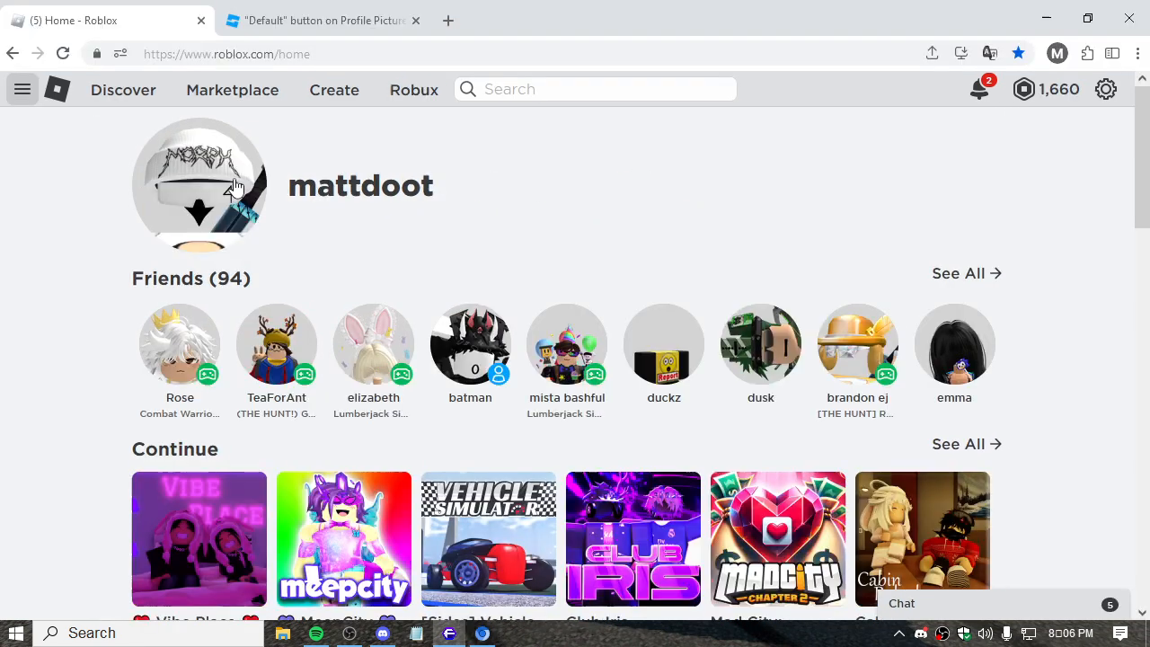
{"action": "left_click", "coordinate": [198, 184]}
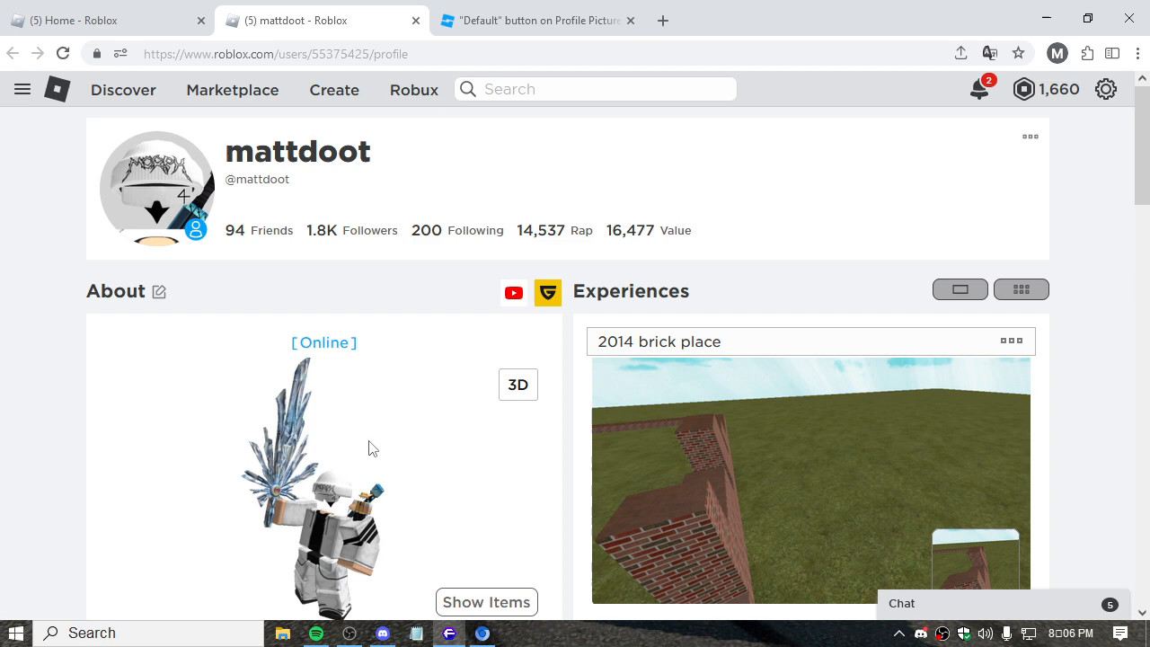
{"action": "mouse_move", "coordinate": [485, 400]}
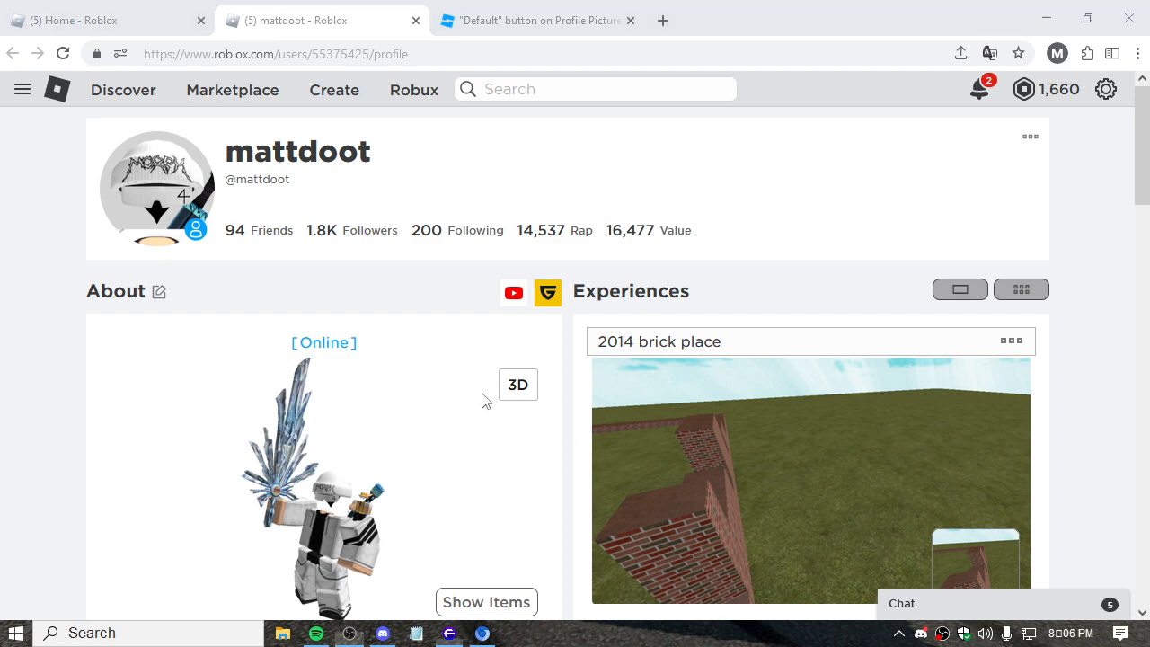
{"action": "scroll", "scroll_direction": "down", "scroll_amount": 3}
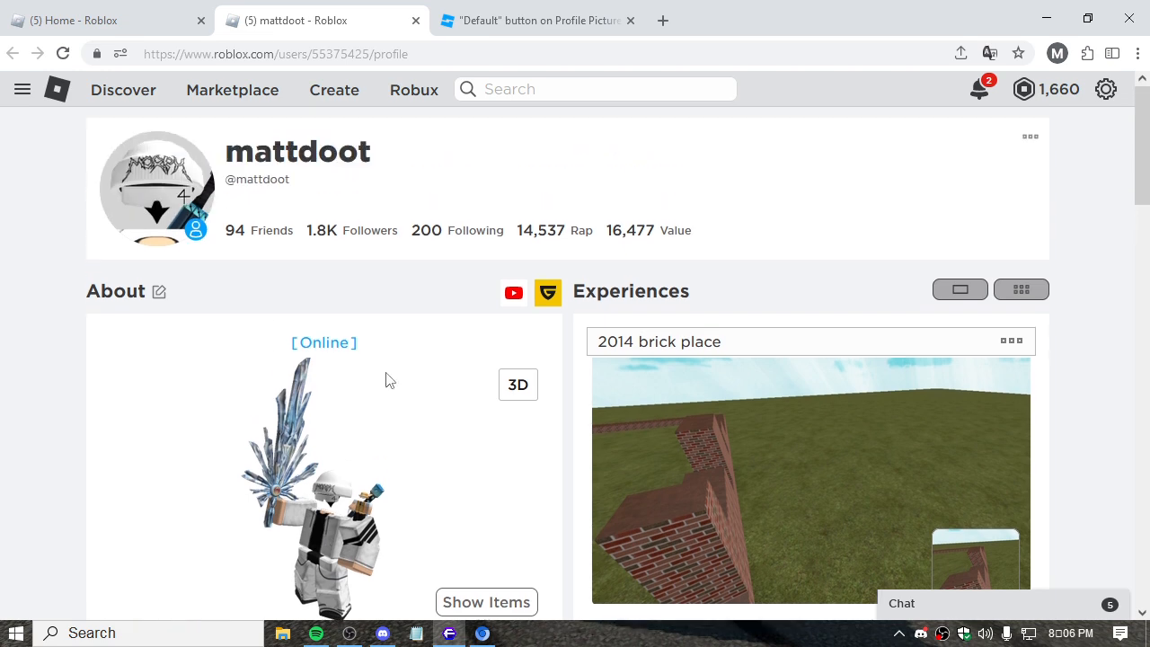
{"action": "mouse_move", "coordinate": [420, 446]}
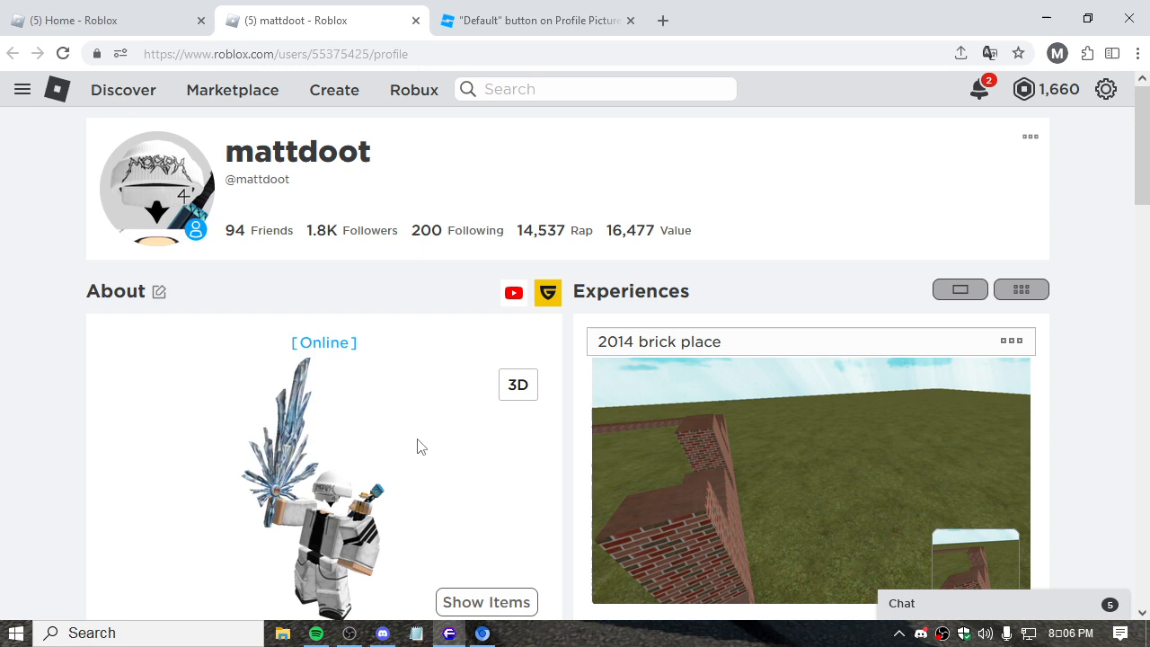
{"action": "mouse_move", "coordinate": [431, 108]}
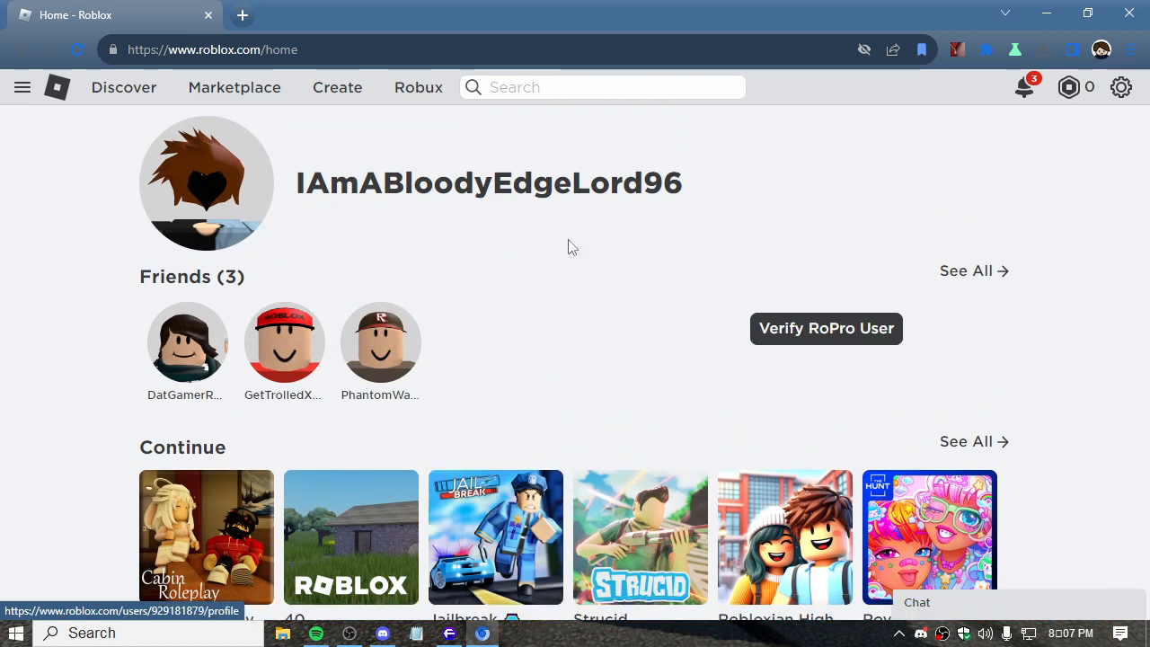
{"action": "left_click", "coordinate": [488, 182]}
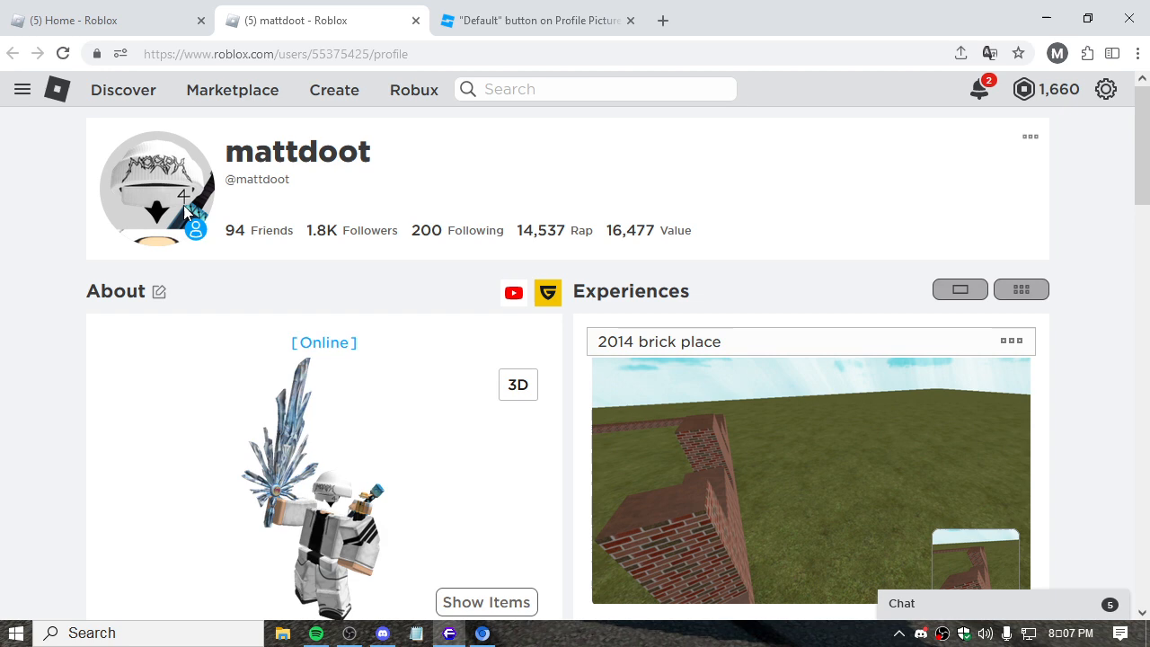
{"action": "mouse_move", "coordinate": [476, 547]}
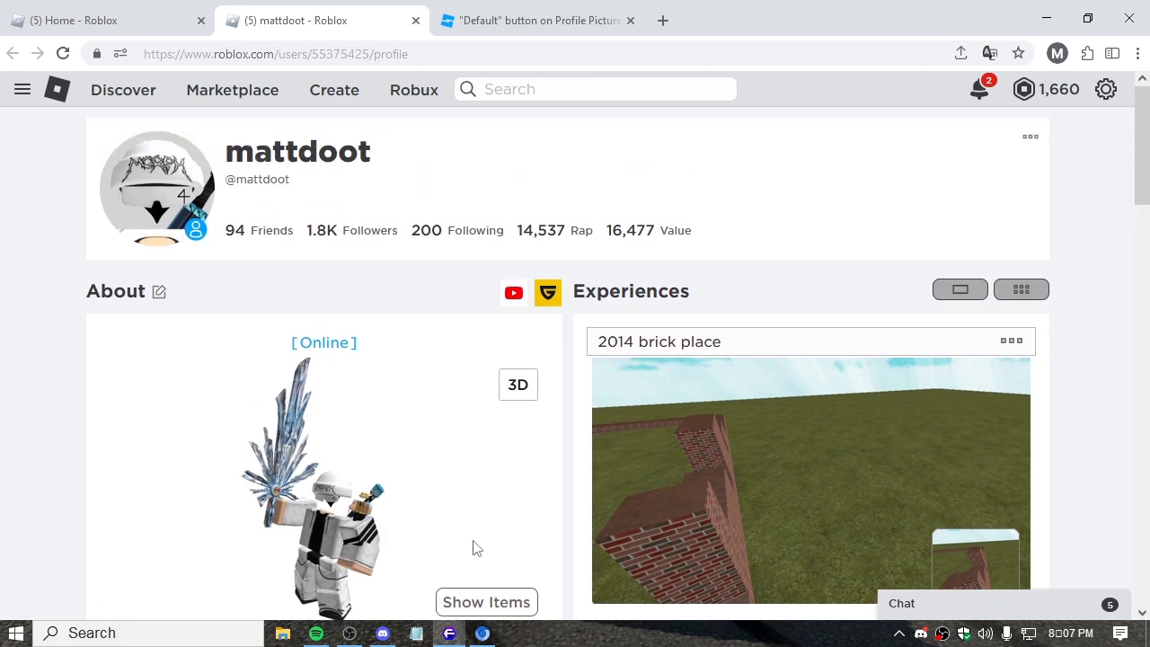
{"action": "mouse_move", "coordinate": [271, 364]}
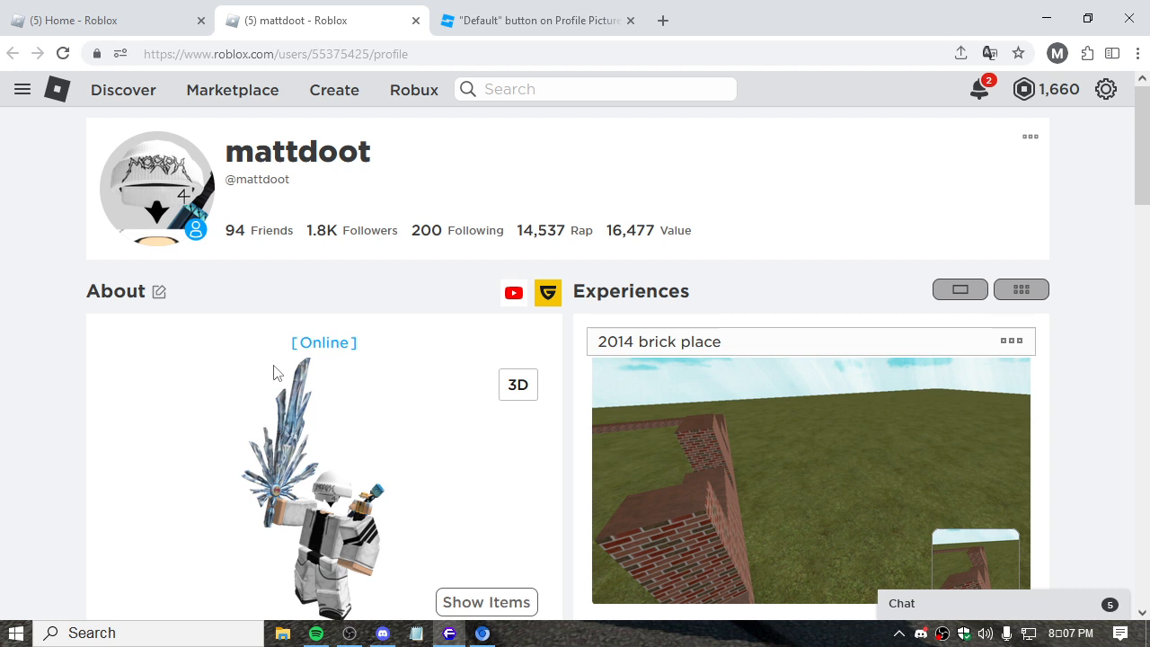
{"action": "left_click", "coordinate": [534, 20]}
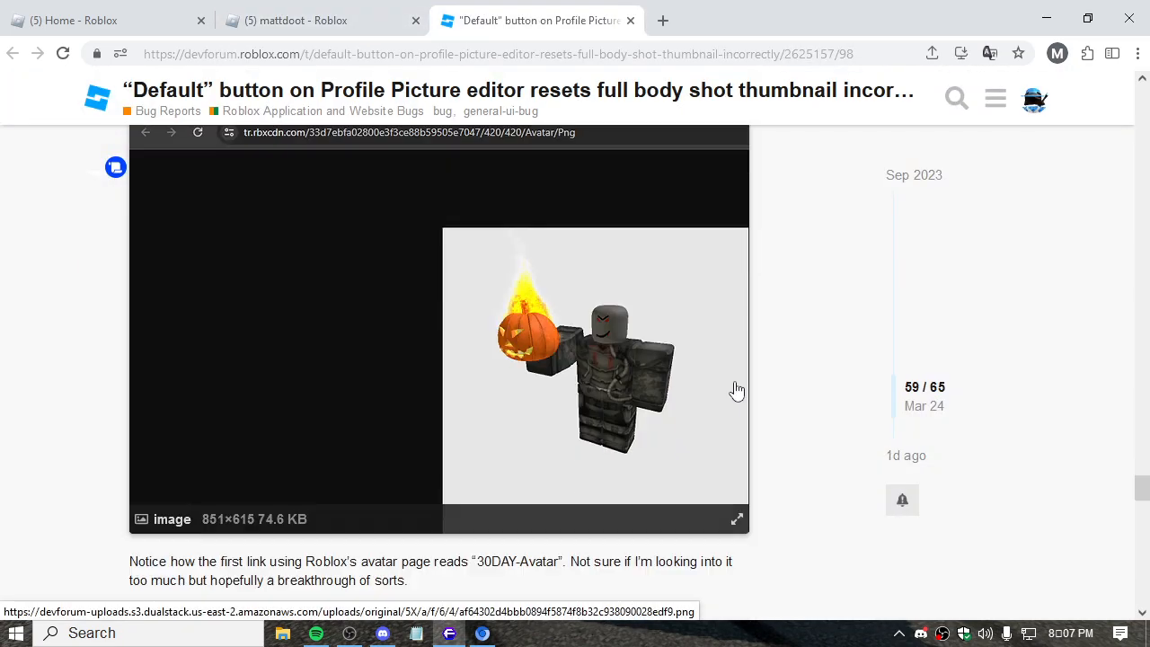
{"action": "scroll", "scroll_direction": "down", "scroll_amount": 3}
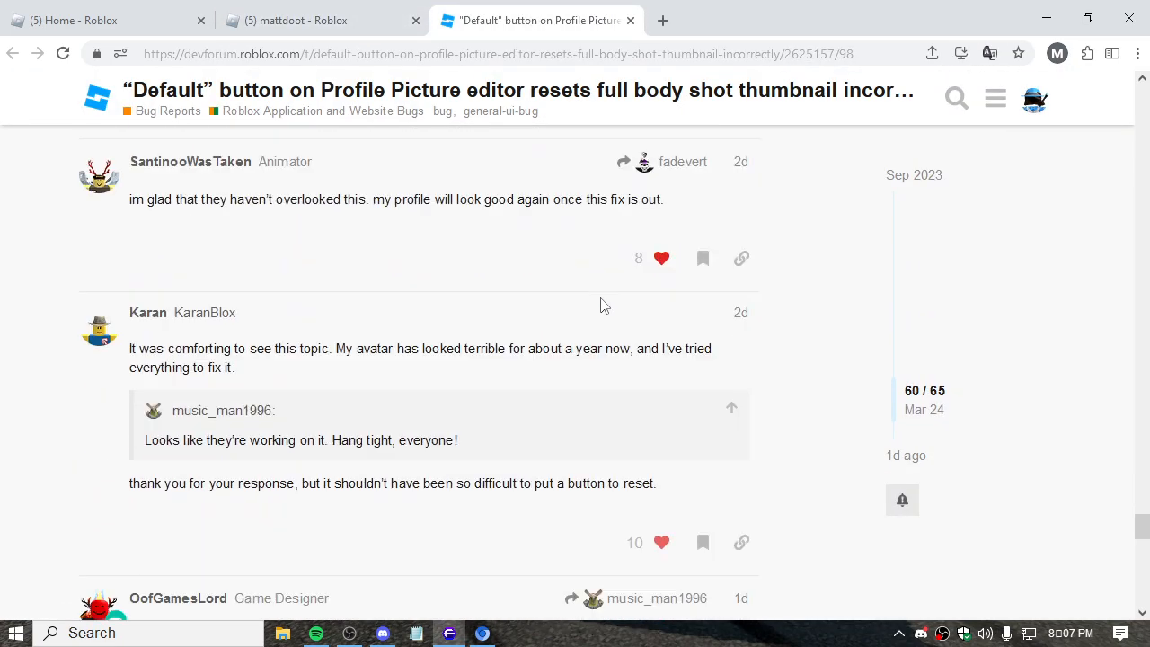
{"action": "scroll", "scroll_direction": "down", "scroll_amount": 3}
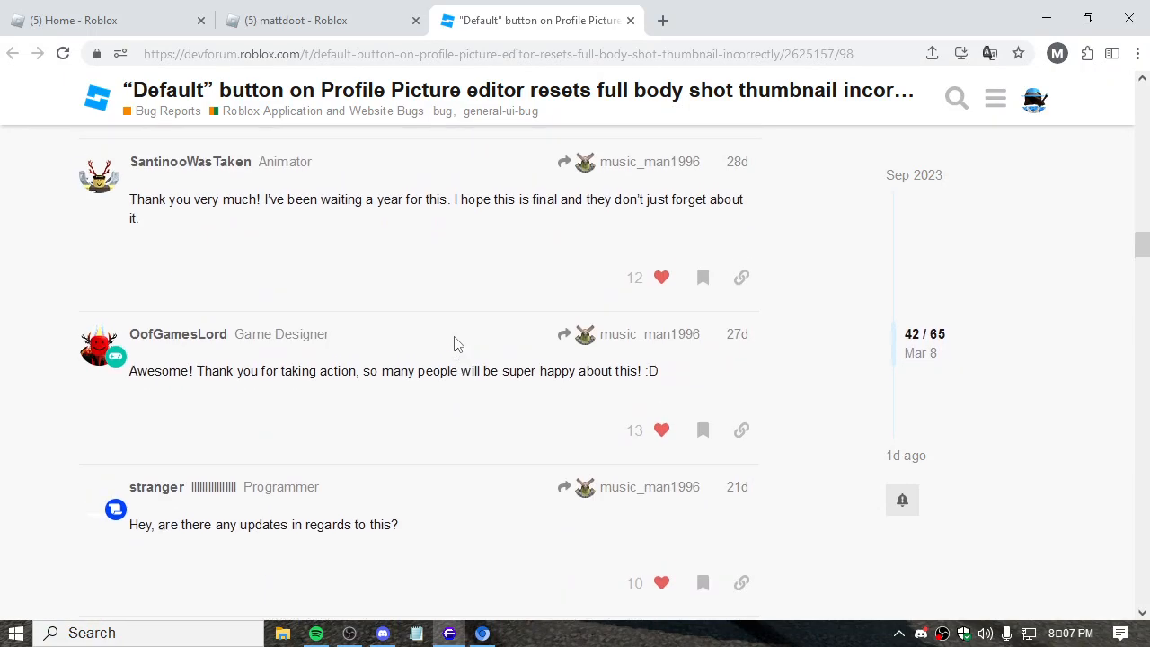
{"action": "scroll", "scroll_direction": "down", "scroll_amount": 3}
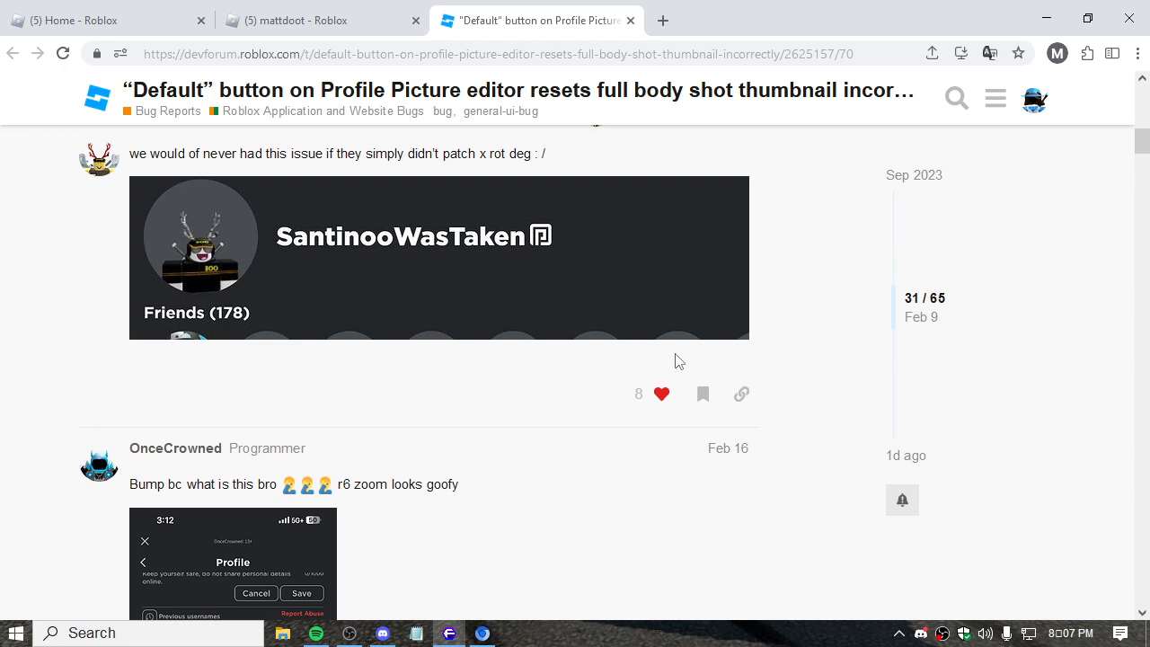
{"action": "mouse_move", "coordinate": [596, 482]}
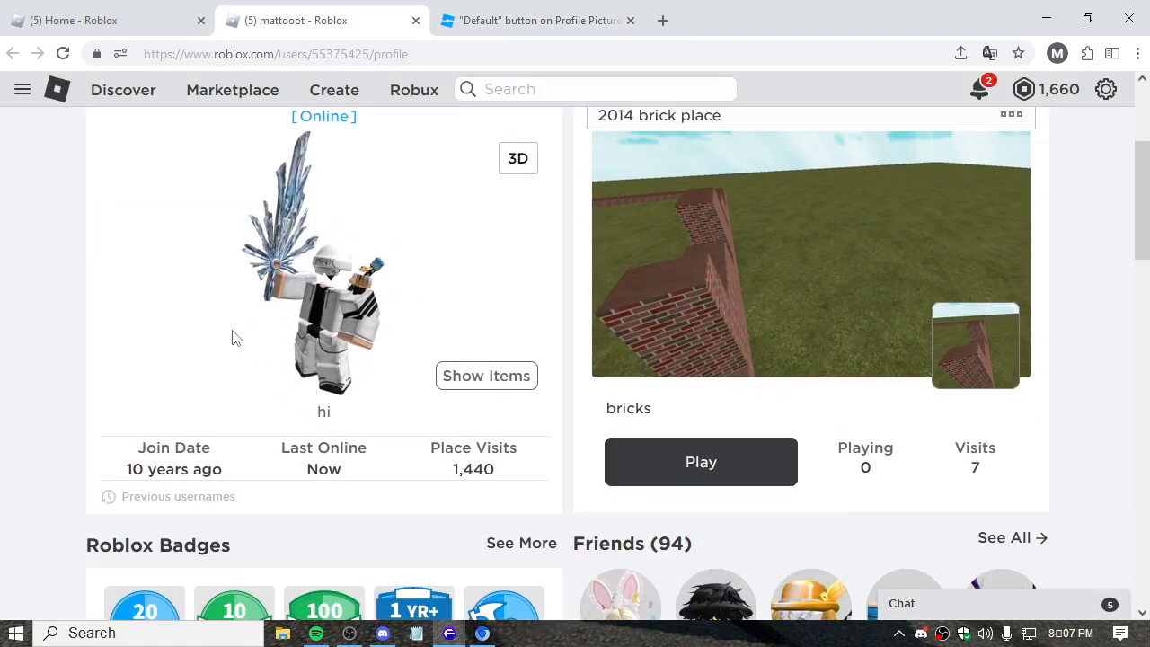
- Bring up the Avatar Editor's Head & Body Scale settings showing R15 body type
{"action": "scroll", "scroll_direction": "up", "scroll_amount": 3}
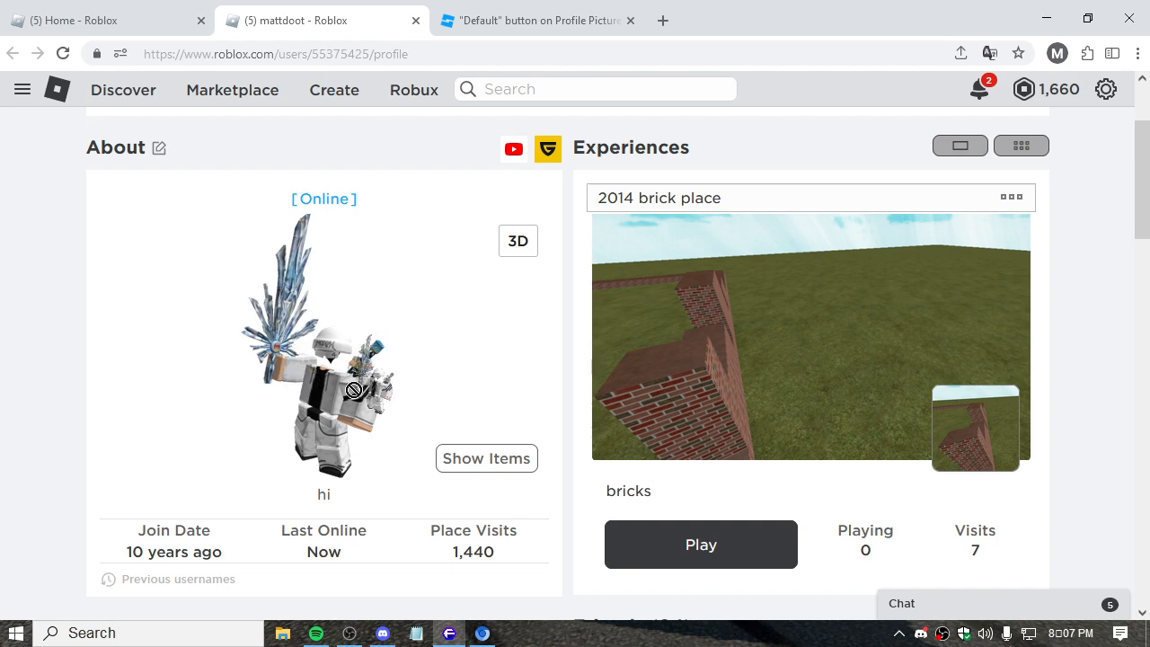
{"action": "left_click", "coordinate": [534, 20]}
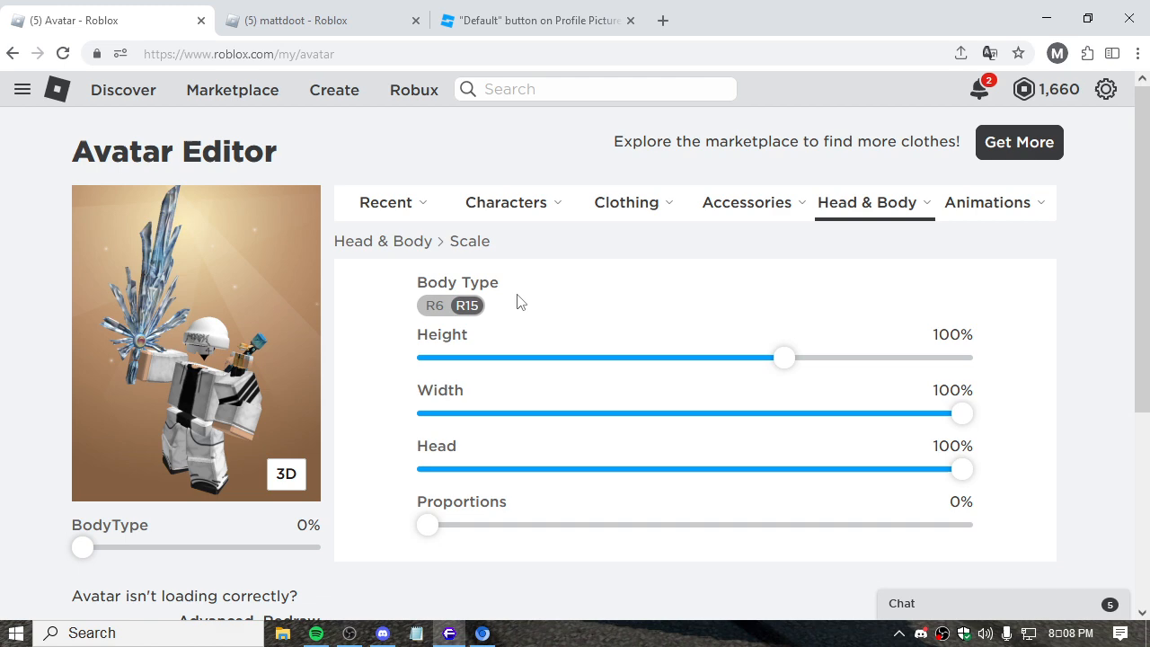
- Select R6 under Body Type in the Avatar Editor's Scale settings
{"action": "left_click", "coordinate": [435, 306]}
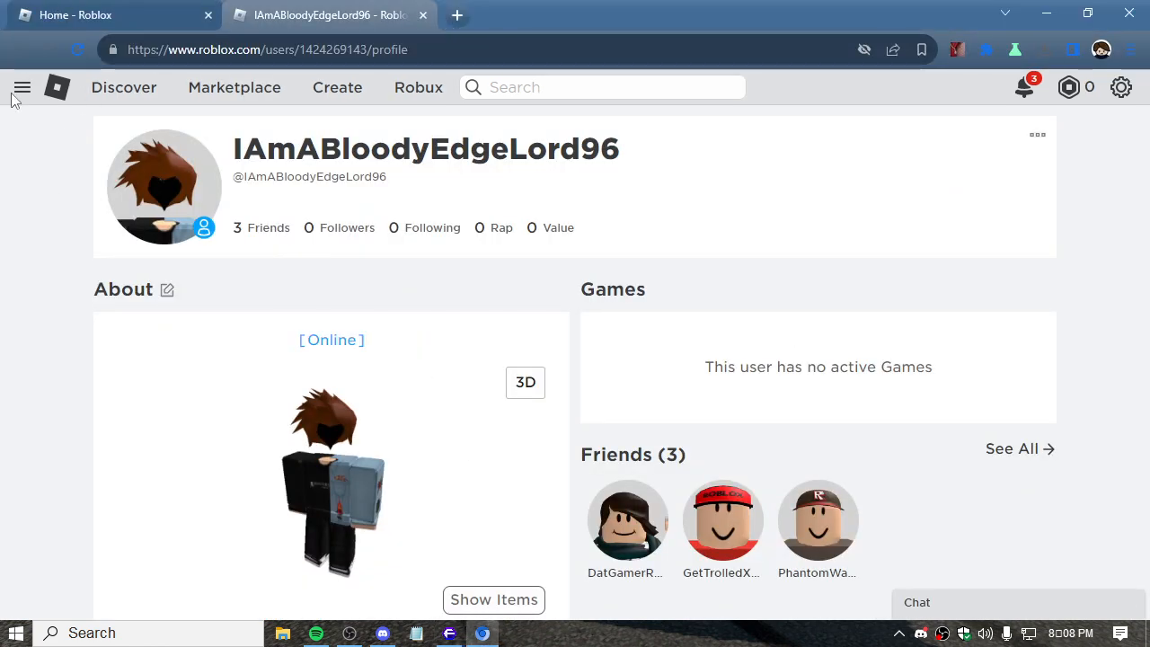
{"action": "left_click", "coordinate": [22, 88]}
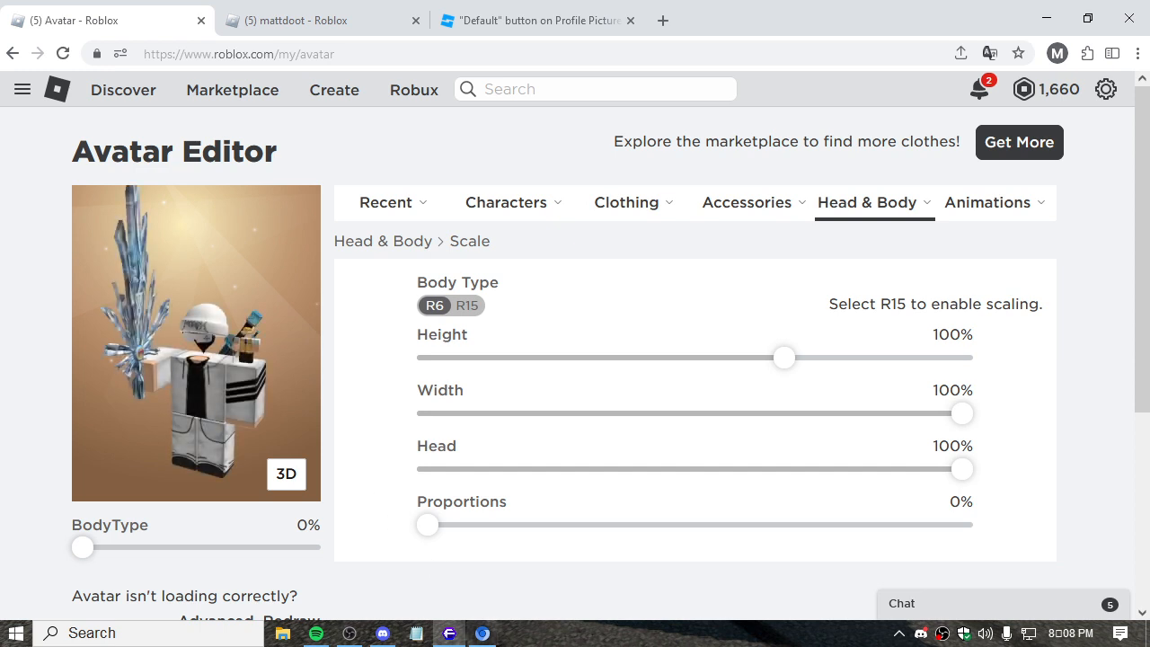
- Bring up the Recent dropdown on the second account's R6 Avatar Editor
{"action": "left_click_drag", "start_coordinate": [961, 412], "coordinate": [524, 412]}
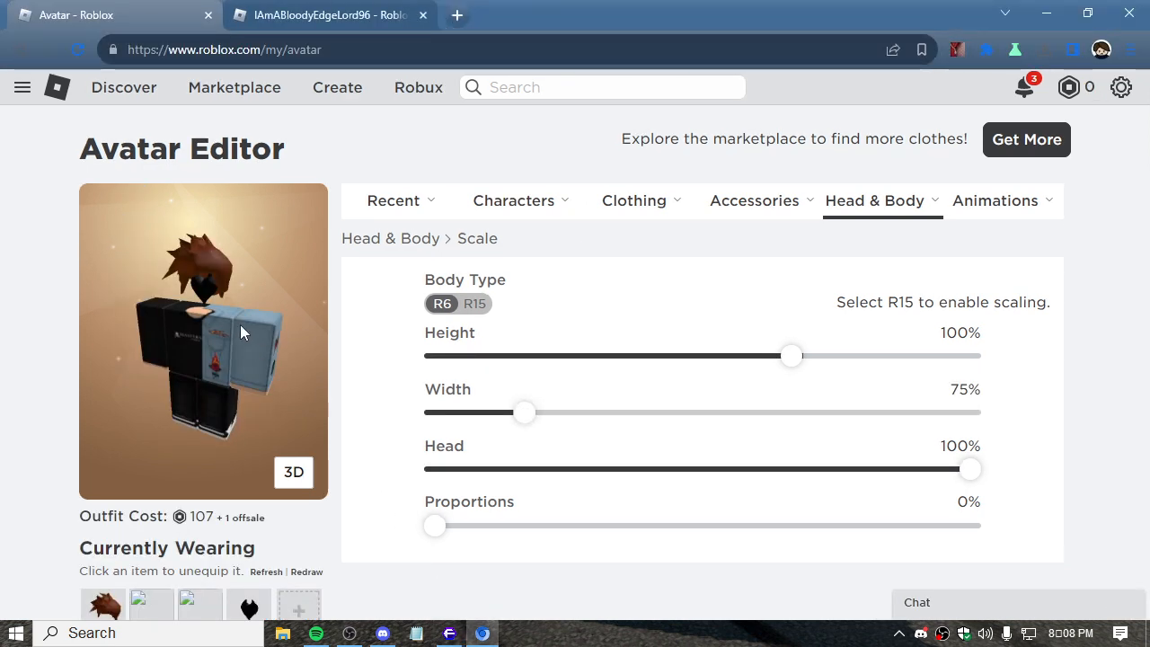
{"action": "mouse_move", "coordinate": [377, 494]}
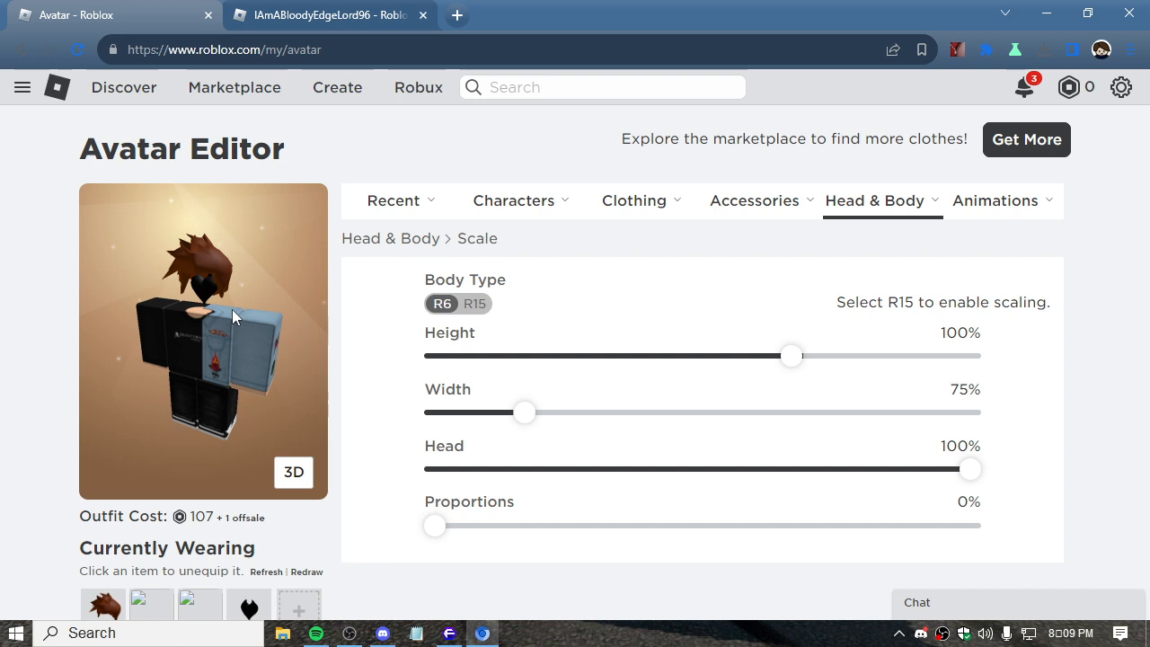
{"action": "mouse_move", "coordinate": [193, 320]}
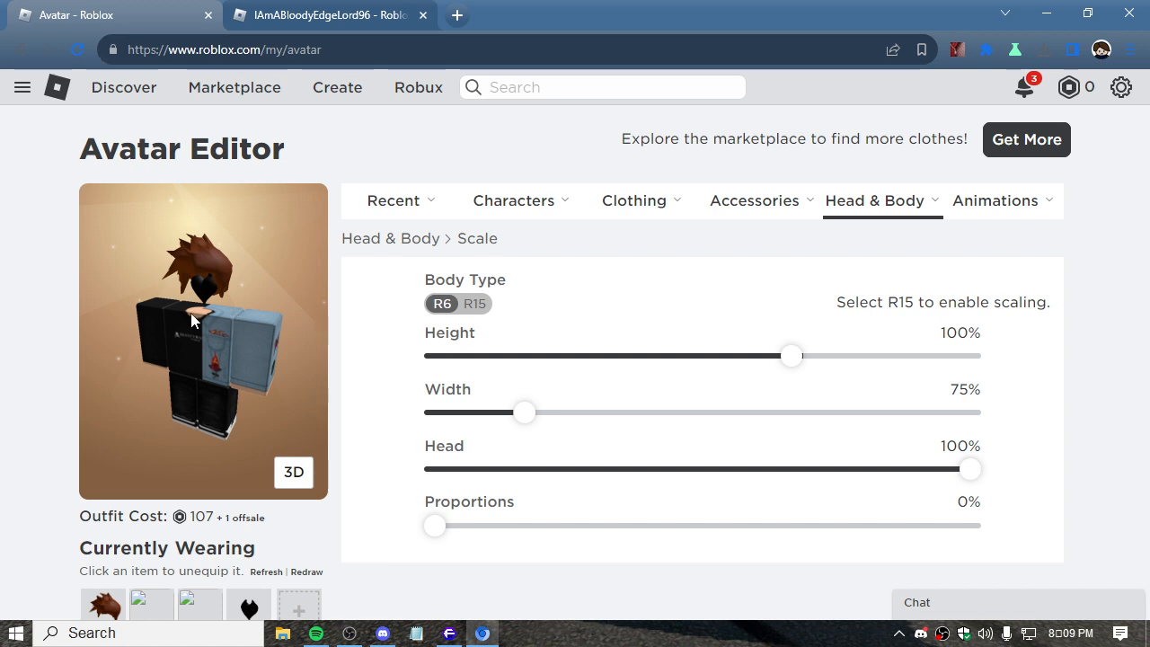
{"action": "left_click_drag", "start_coordinate": [526, 412], "coordinate": [961, 412]}
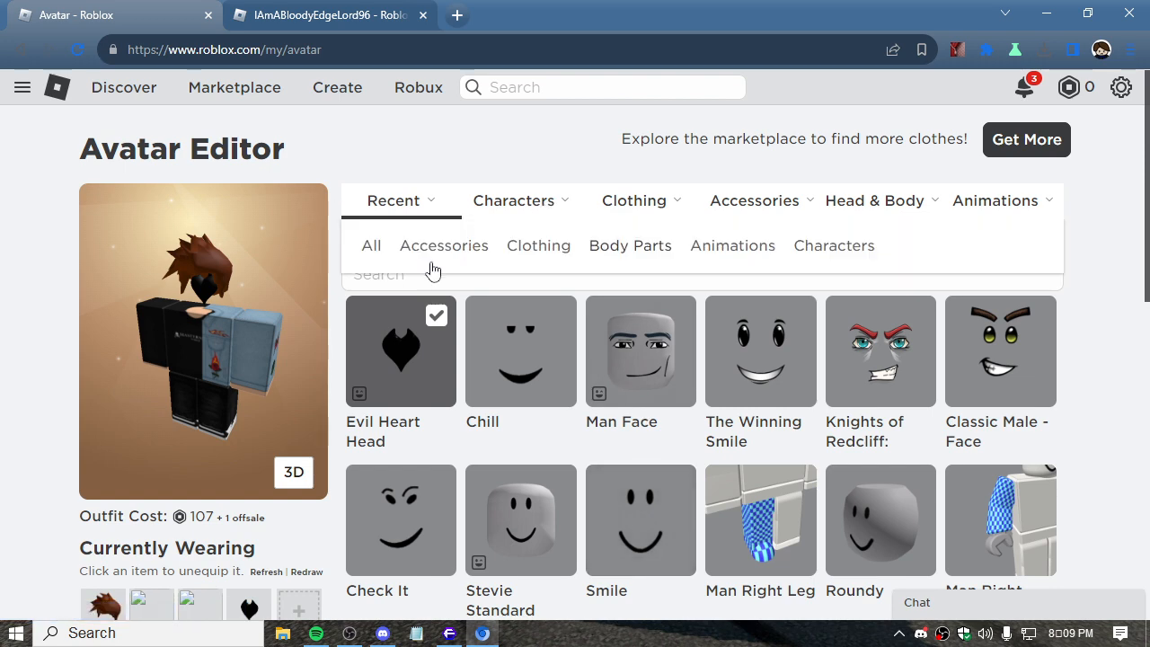
- Show Recent > All items, including the checked denim outfit, jeans, brown hair and heart head
{"action": "left_click", "coordinate": [371, 246]}
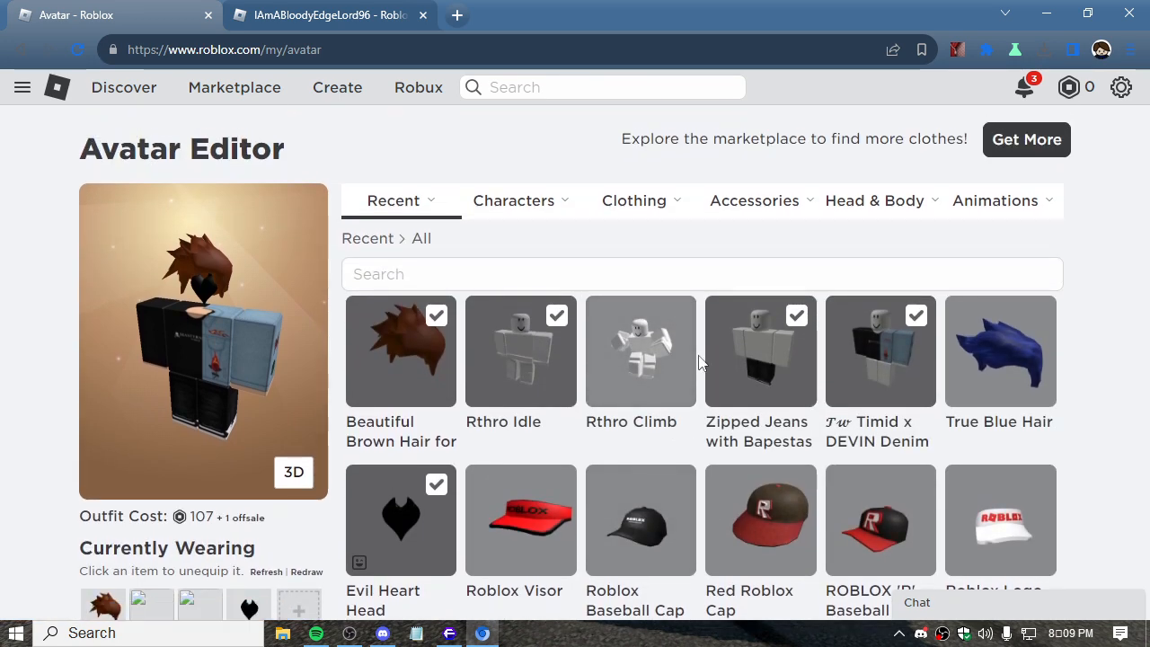
{"action": "left_click", "coordinate": [393, 199]}
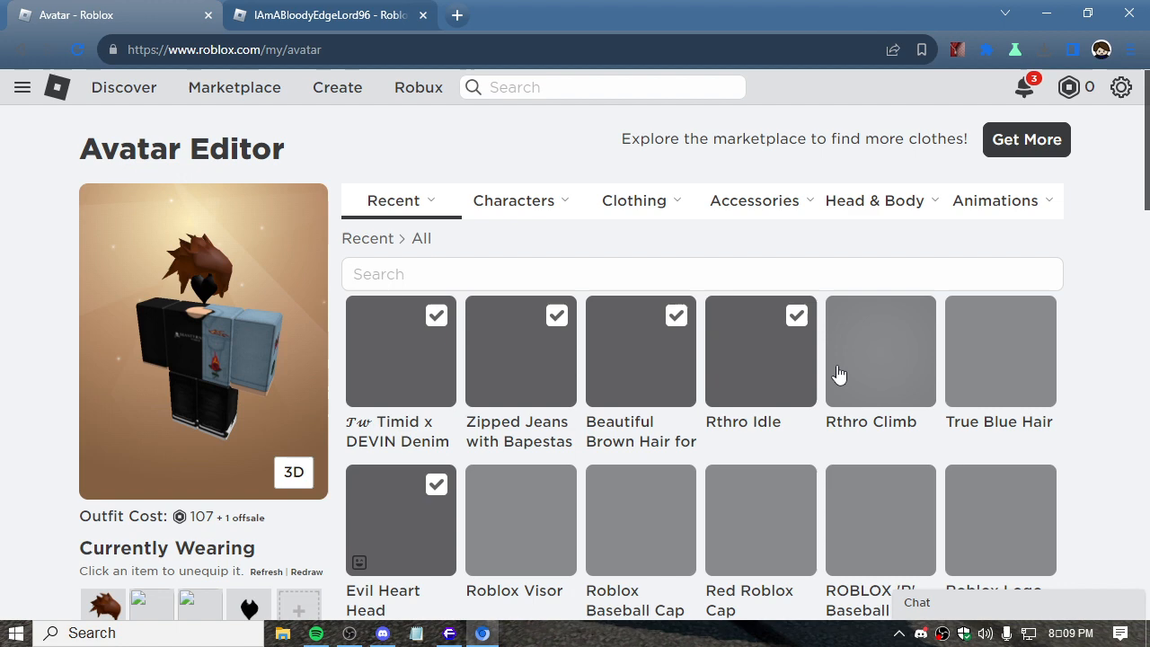
{"action": "scroll", "scroll_direction": "down", "scroll_amount": 3}
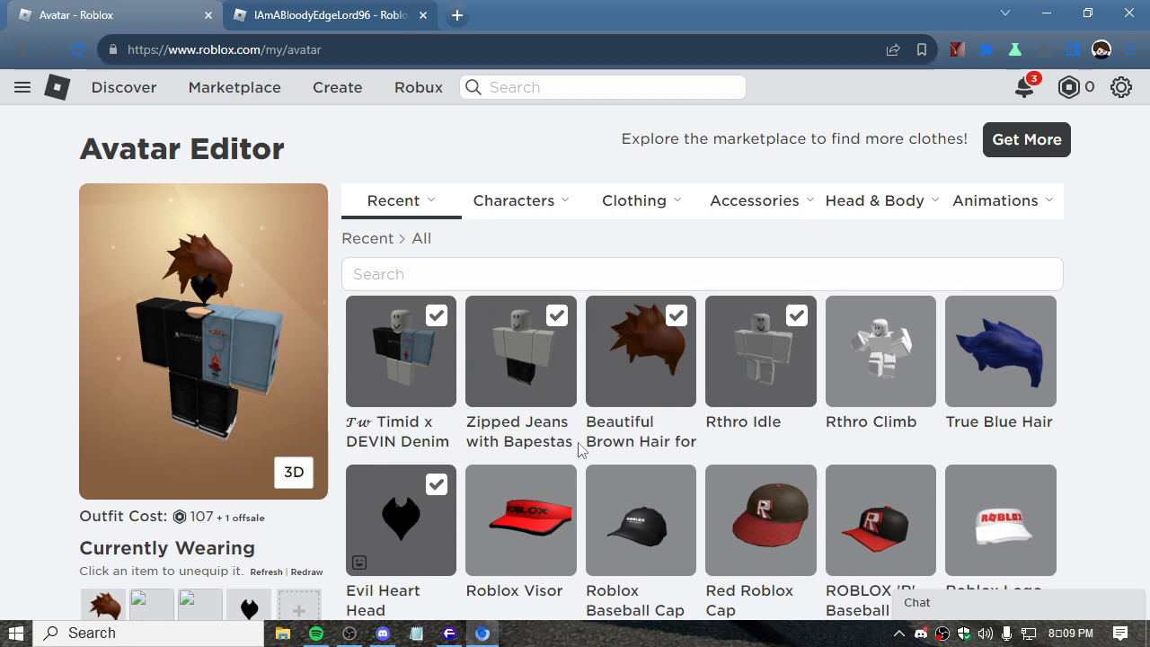
{"action": "left_click", "coordinate": [328, 15]}
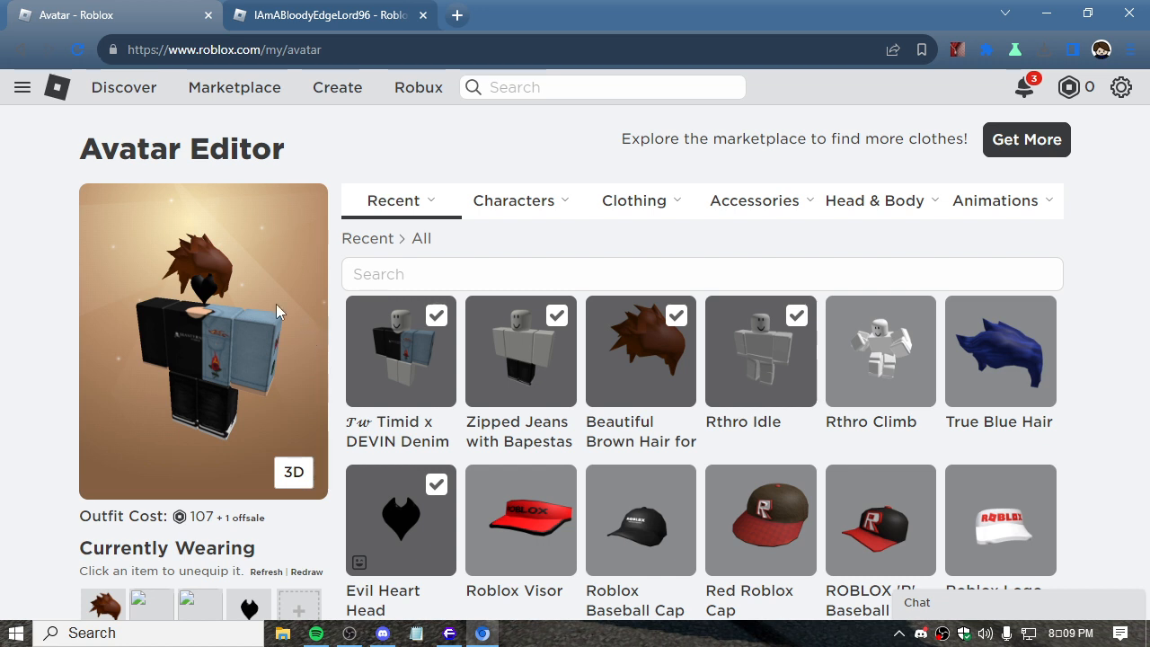
- Set the second account's Body Type back to R15 under Head & Body > Scale
{"action": "left_click", "coordinate": [874, 200]}
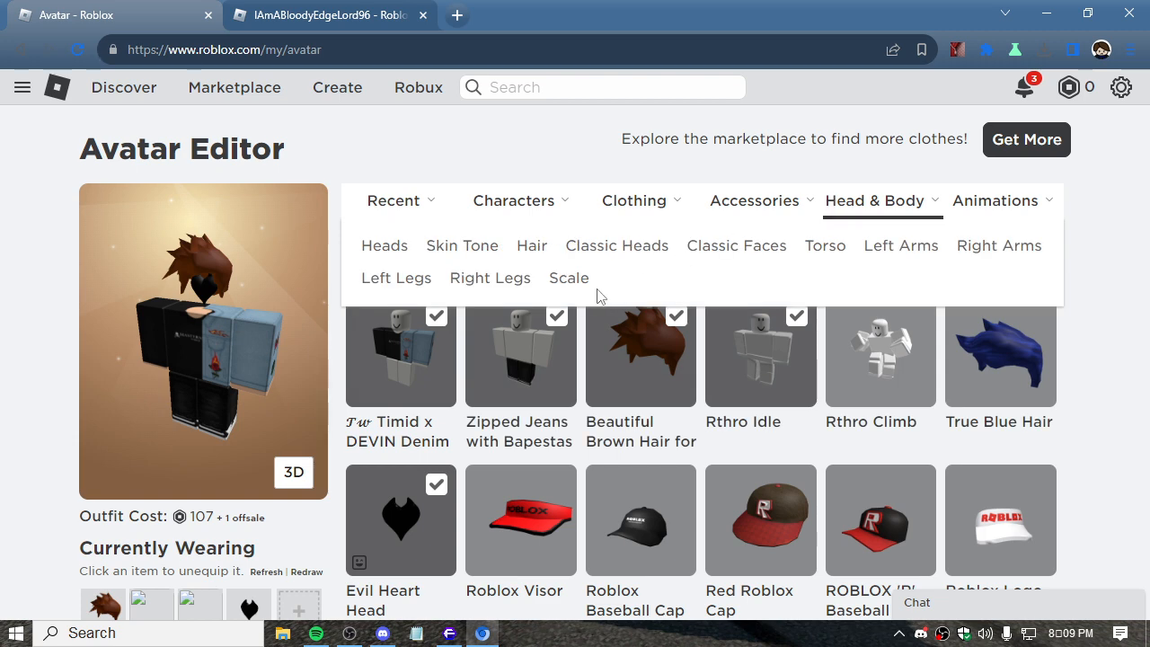
{"action": "left_click", "coordinate": [568, 277]}
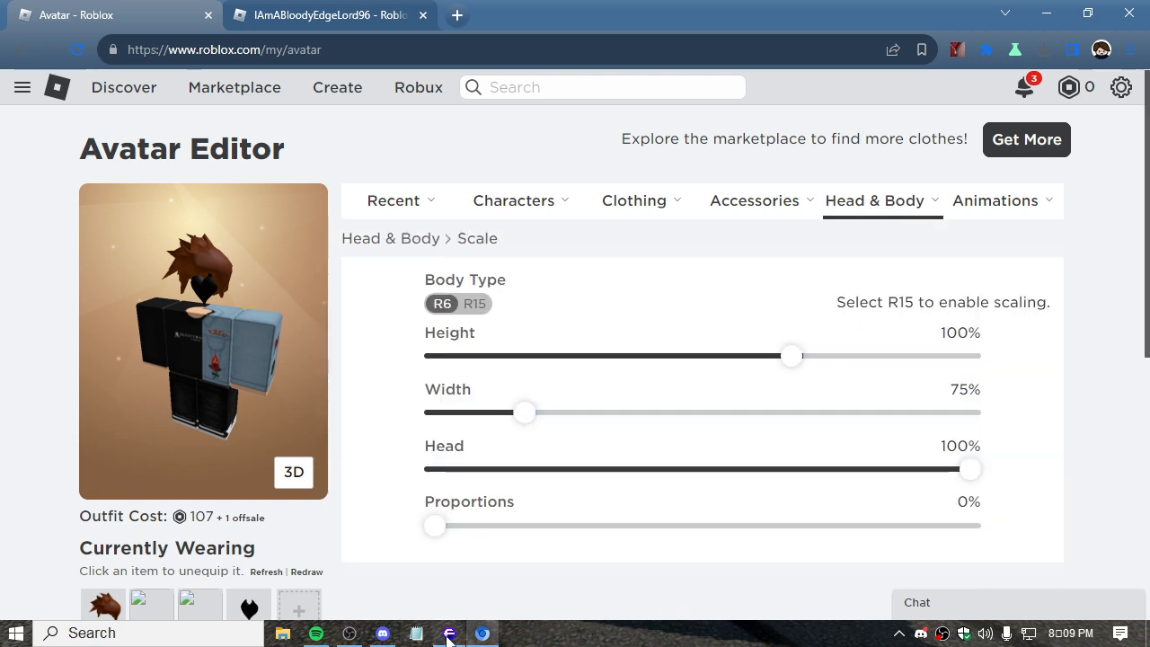
{"action": "left_click", "coordinate": [321, 20]}
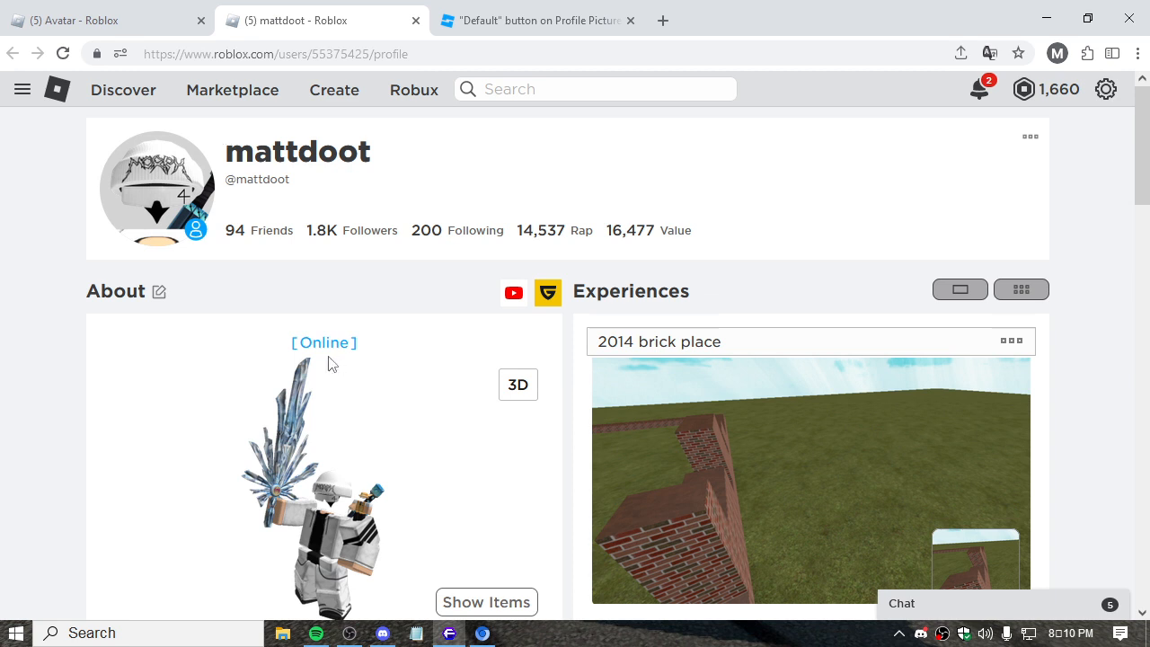
{"action": "scroll", "scroll_direction": "down", "scroll_amount": 3}
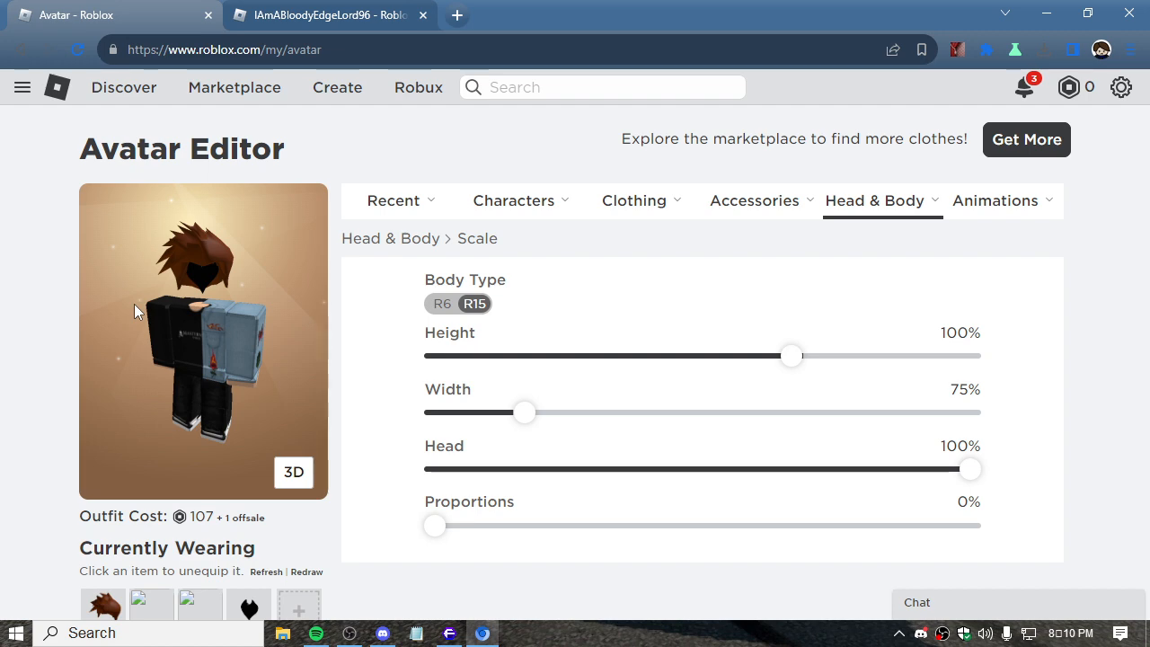
{"action": "mouse_move", "coordinate": [508, 299]}
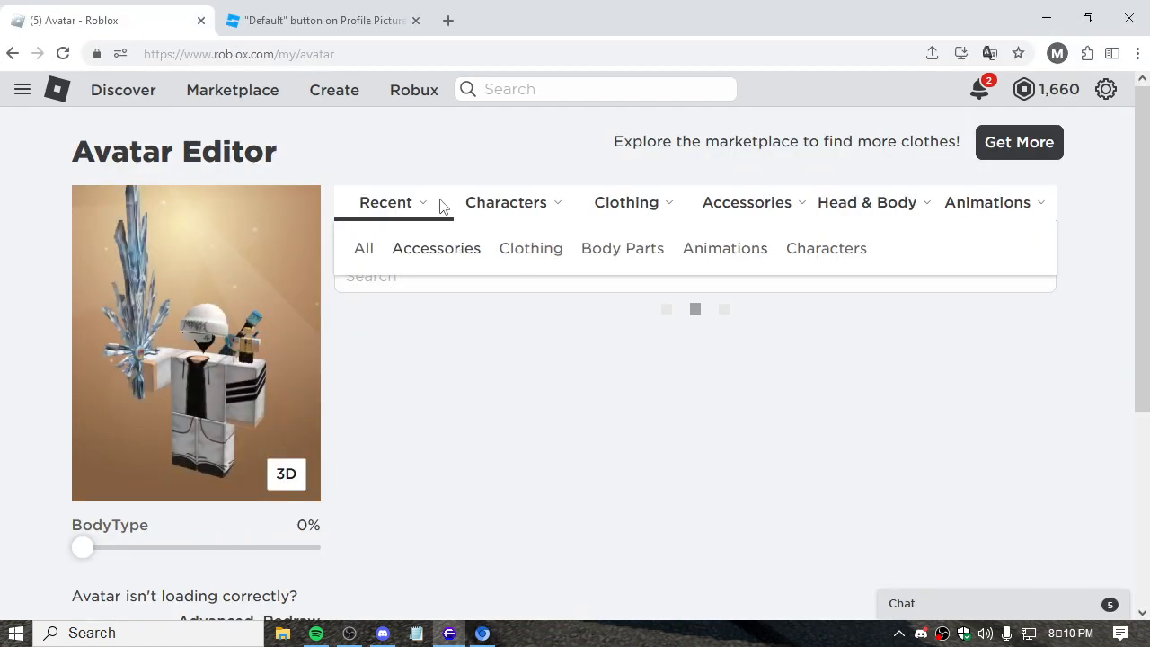
- Show Recent > Accessories for the R6 avatar and scroll down the list
{"action": "left_click", "coordinate": [436, 247]}
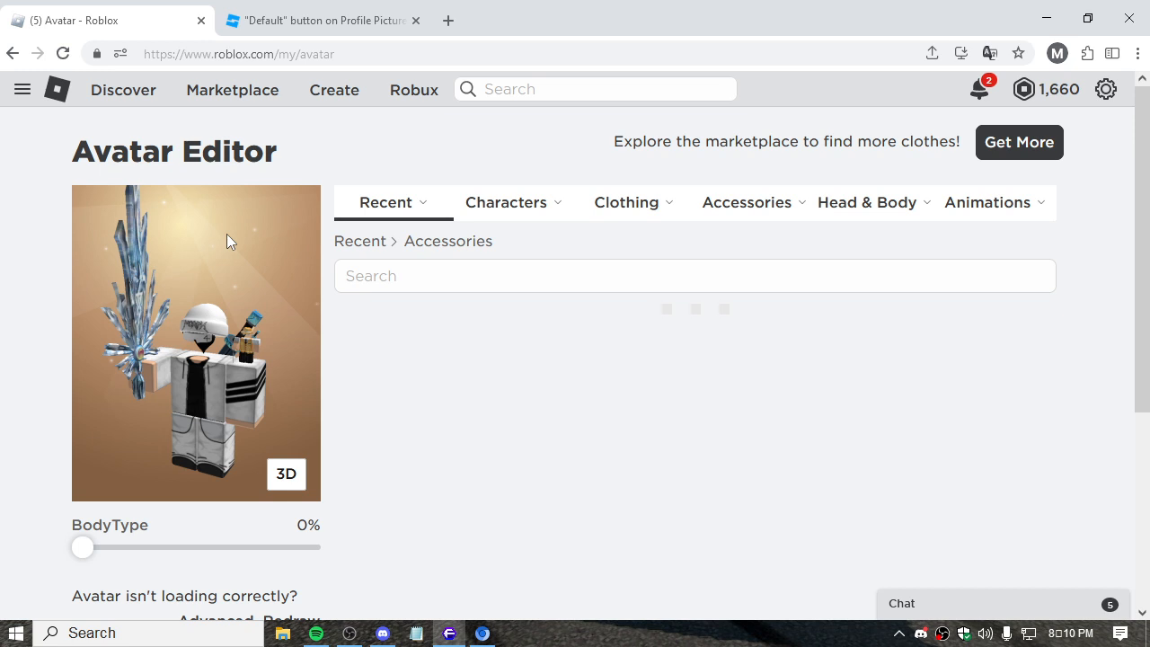
{"action": "scroll", "scroll_direction": "down", "scroll_amount": 3}
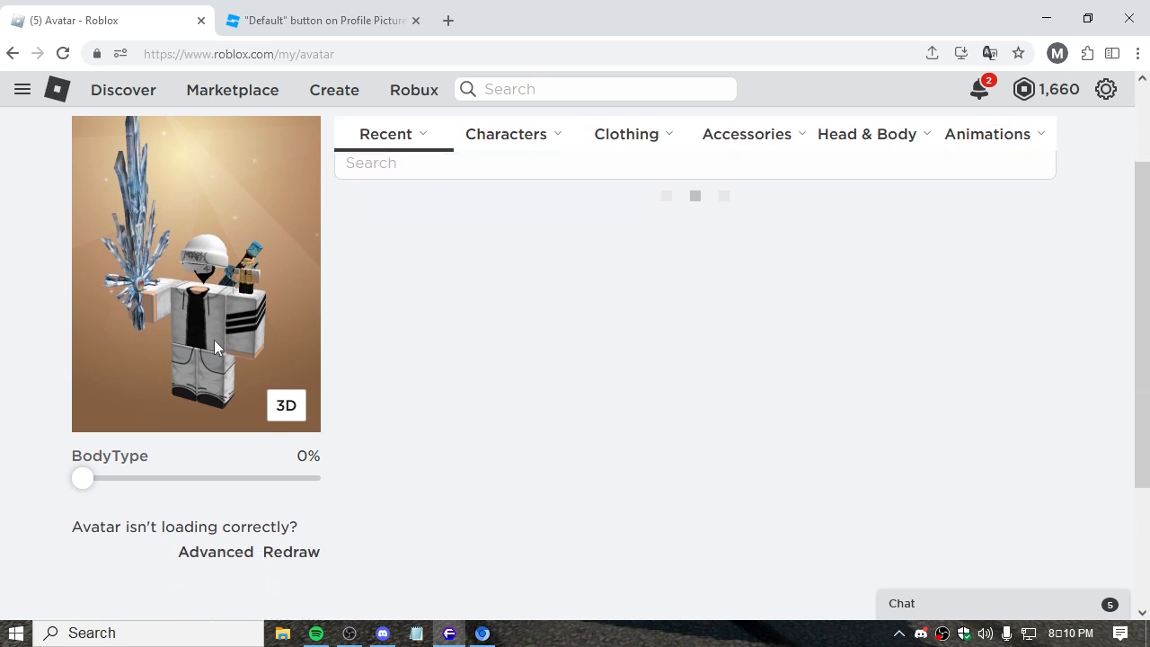